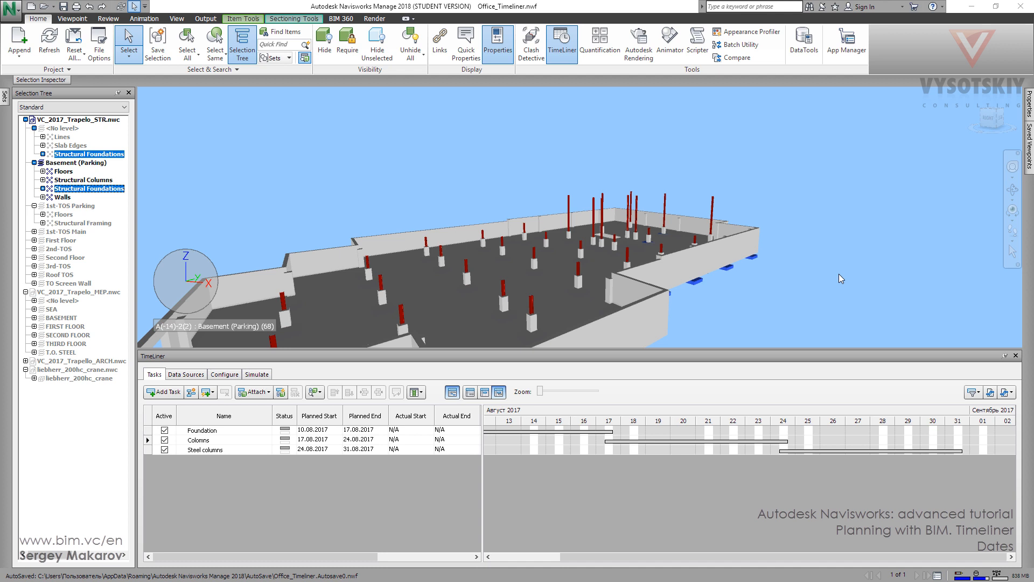
mouse_move(763, 303)
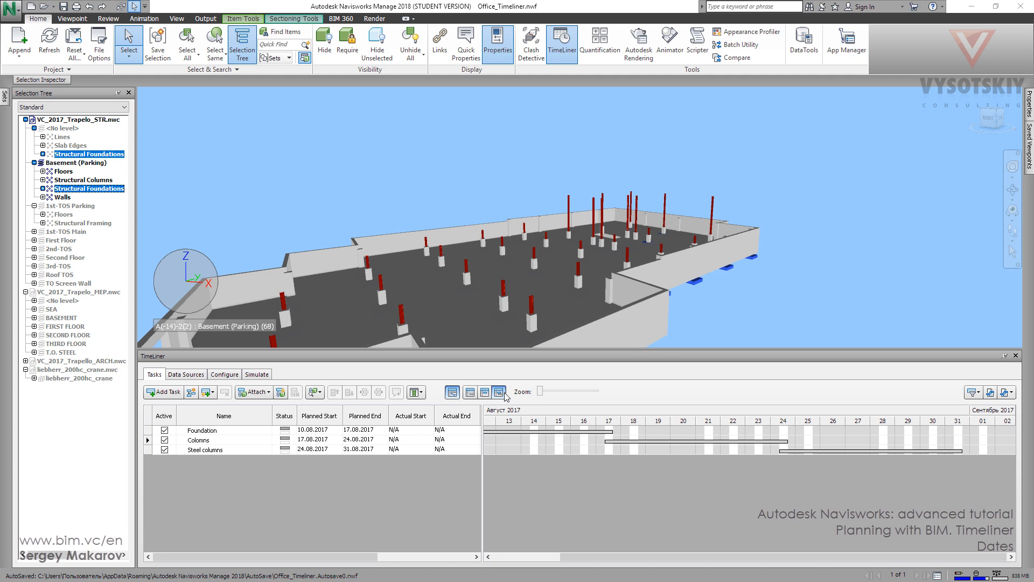
mouse_move(451, 392)
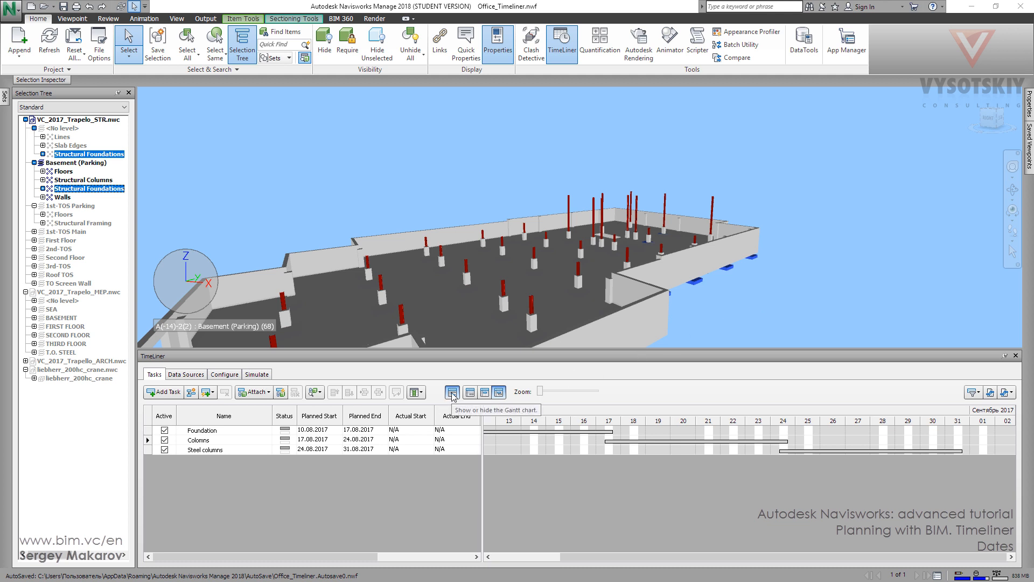
Toggle the Gantt chart between hidden, actual and planned date views, ending on planned bars.
click(453, 392)
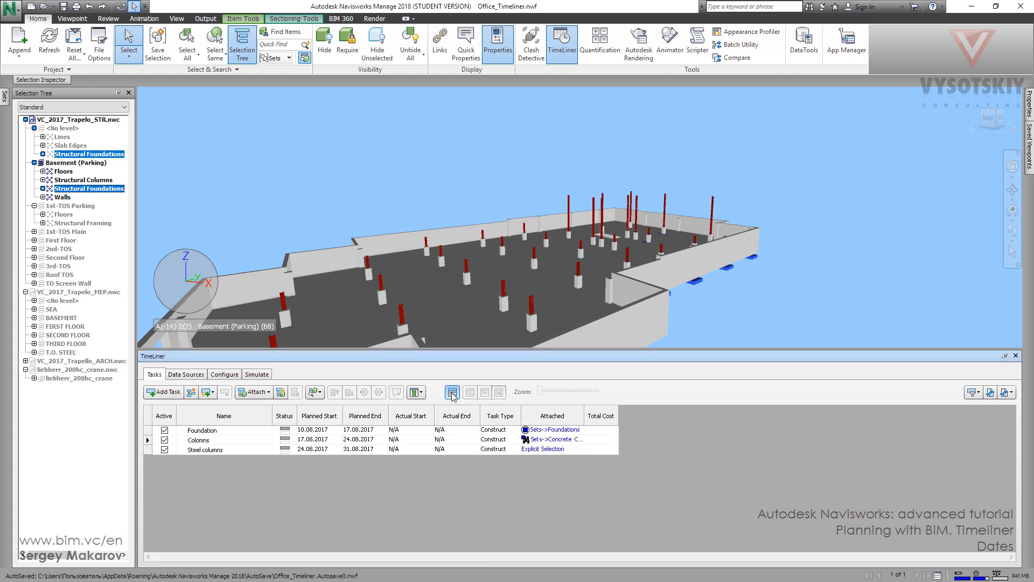
click(470, 392)
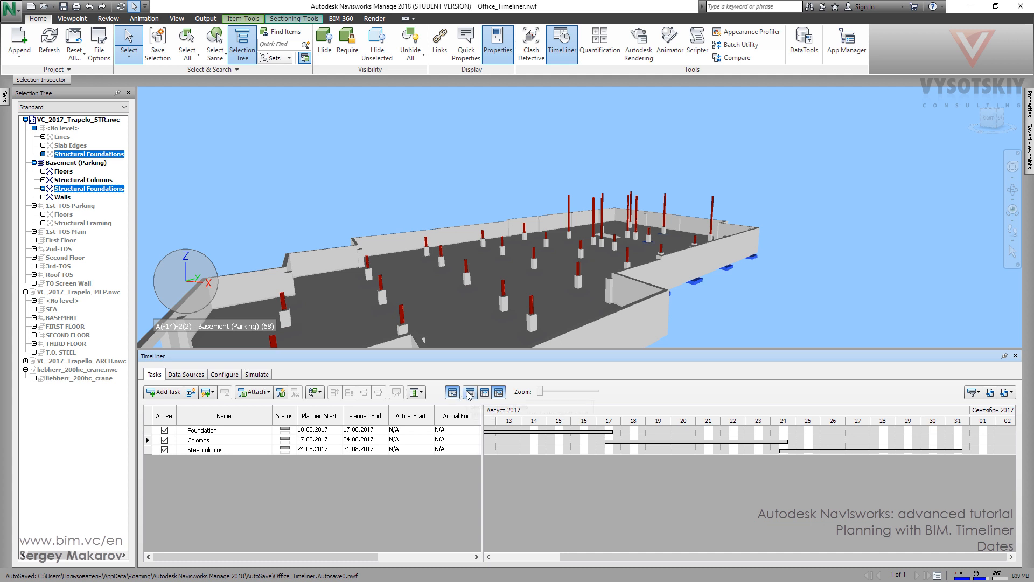
mouse_move(467, 392)
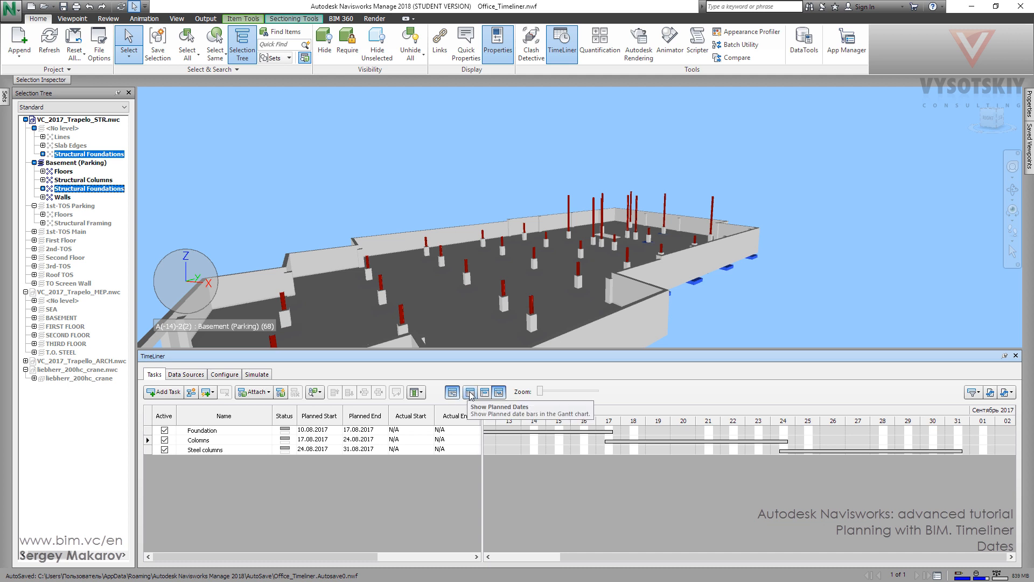
click(469, 392)
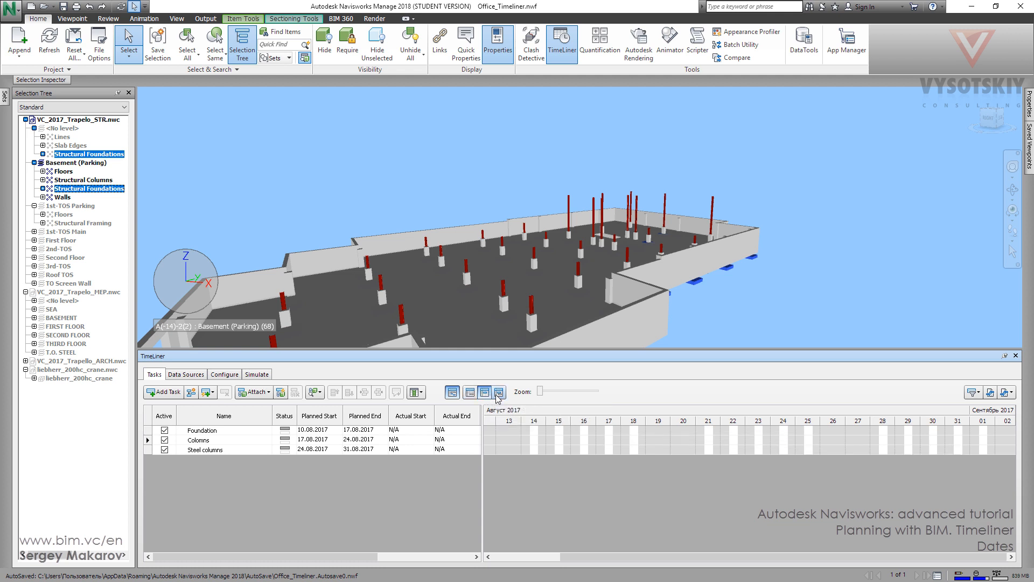
click(485, 392)
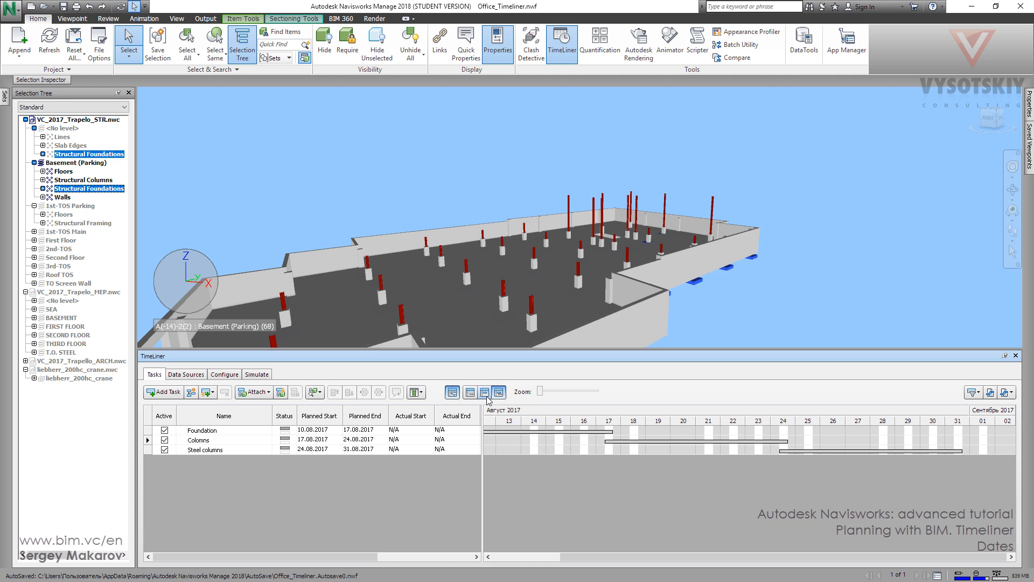
mouse_move(469, 392)
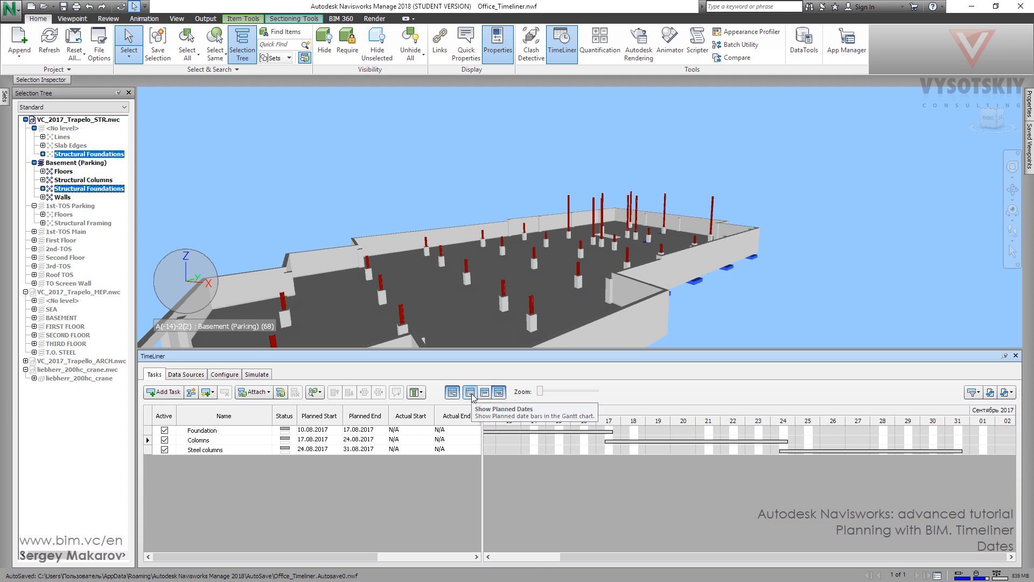
click(470, 392)
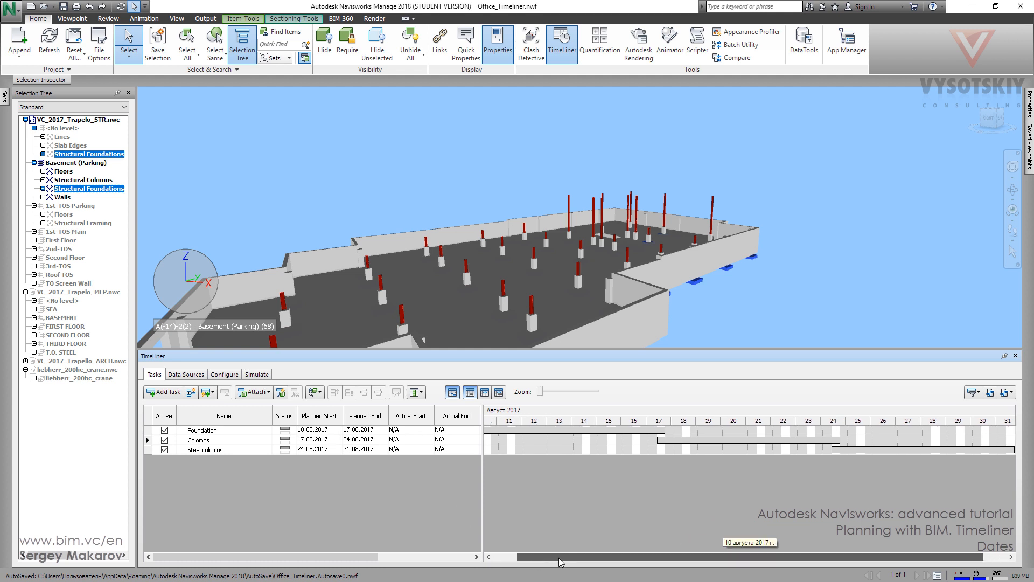
scroll(left, 3)
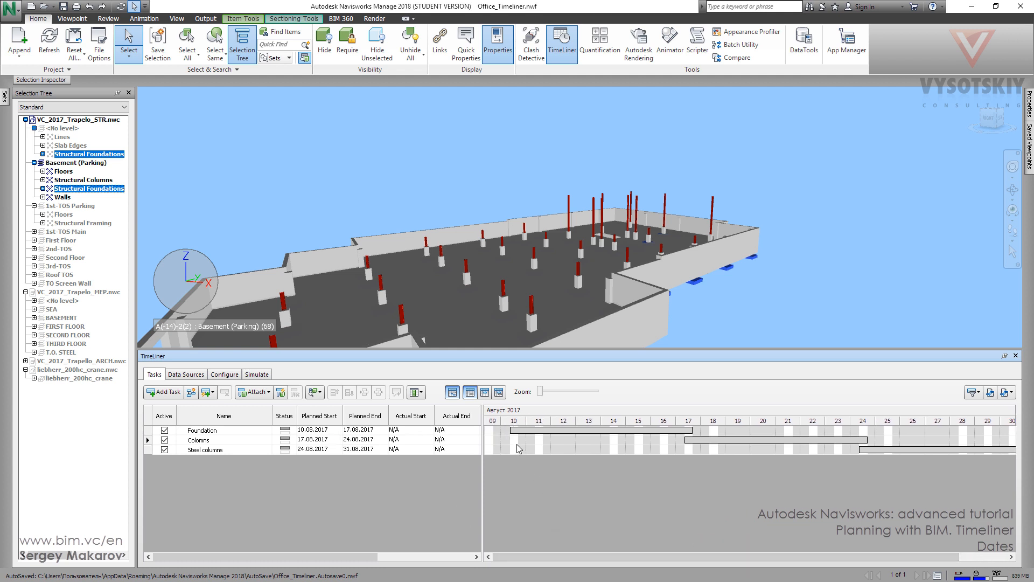
mouse_move(338, 433)
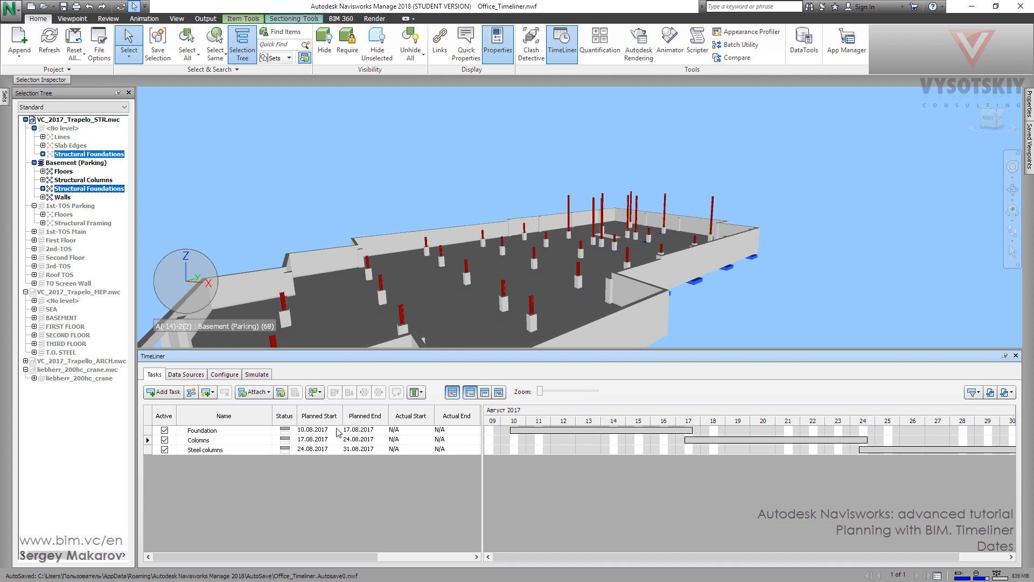
mouse_move(496, 439)
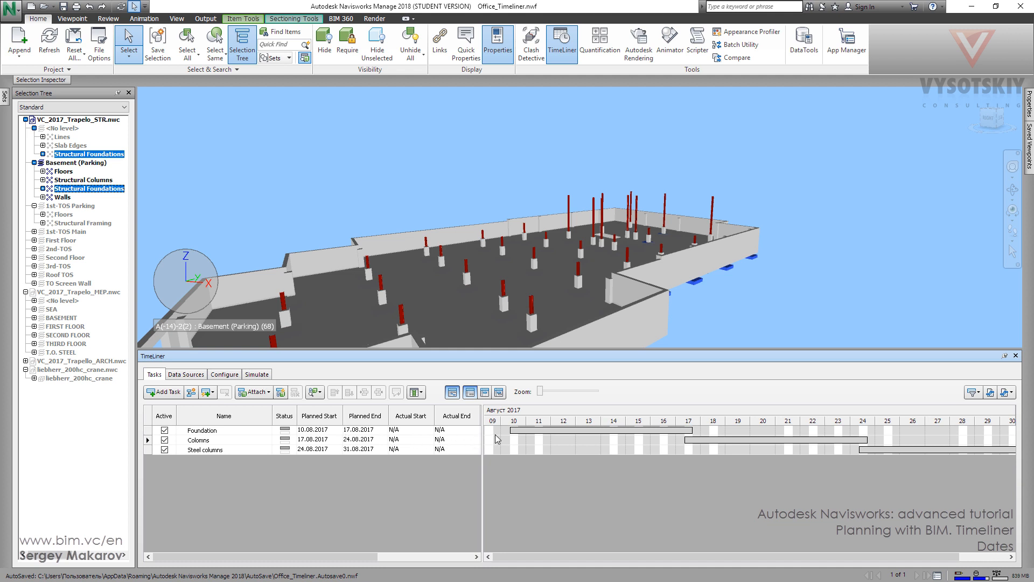
mouse_move(550, 428)
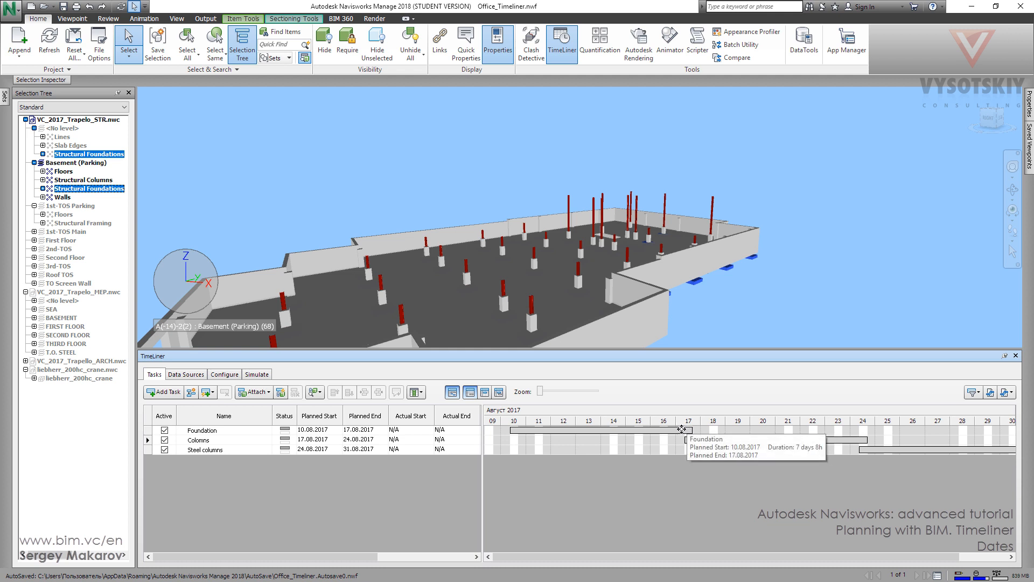
Drag Foundation to 15.08–24.08.2017 and stretch Columns to end 26.08.2017.
click(222, 430)
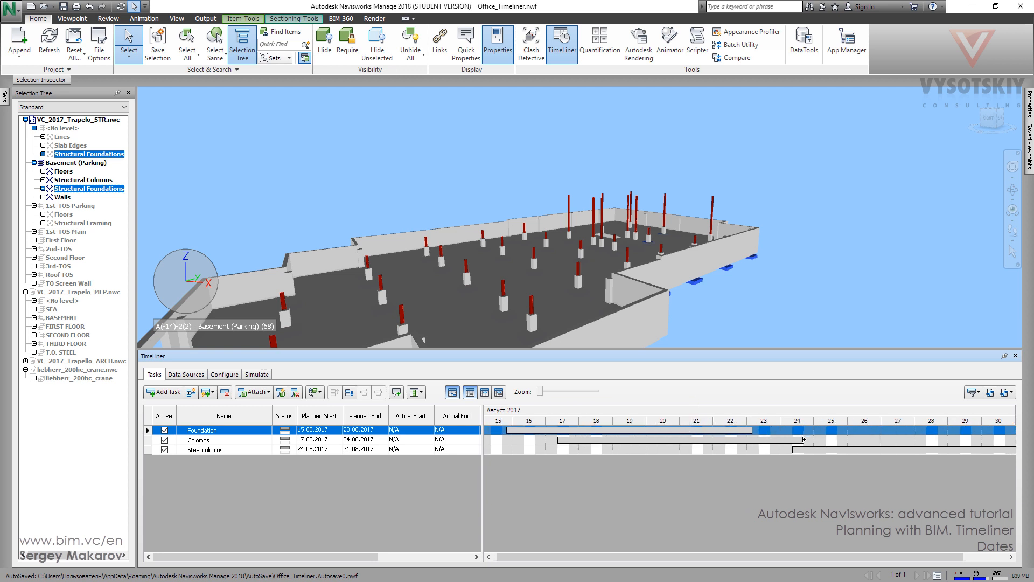
mouse_move(803, 439)
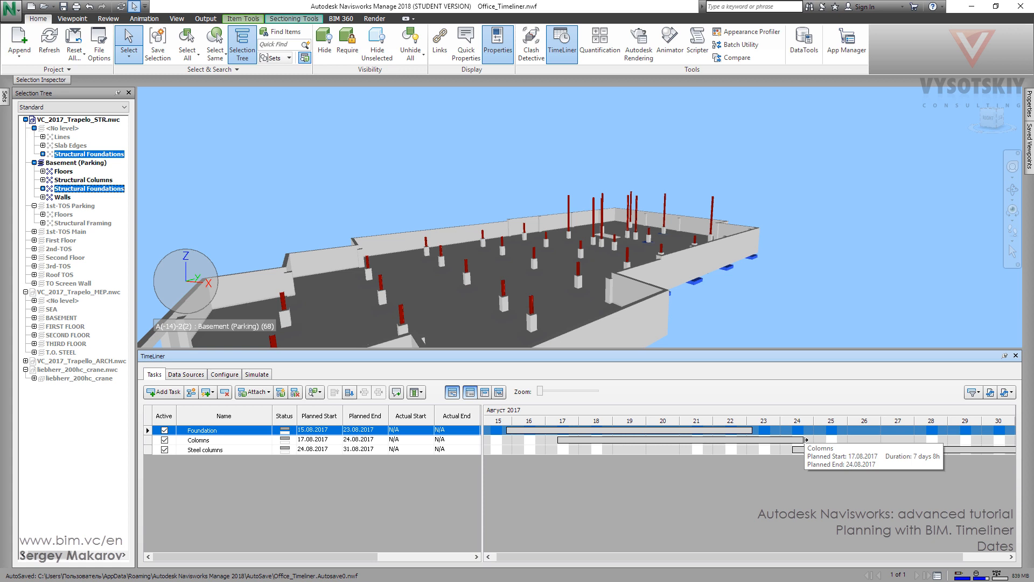
click(209, 439)
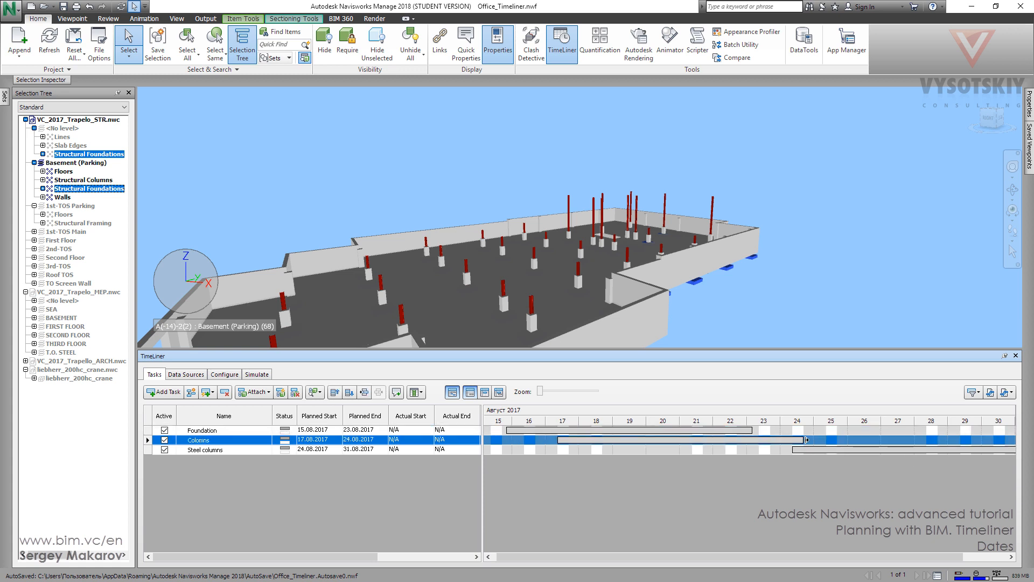
mouse_move(806, 439)
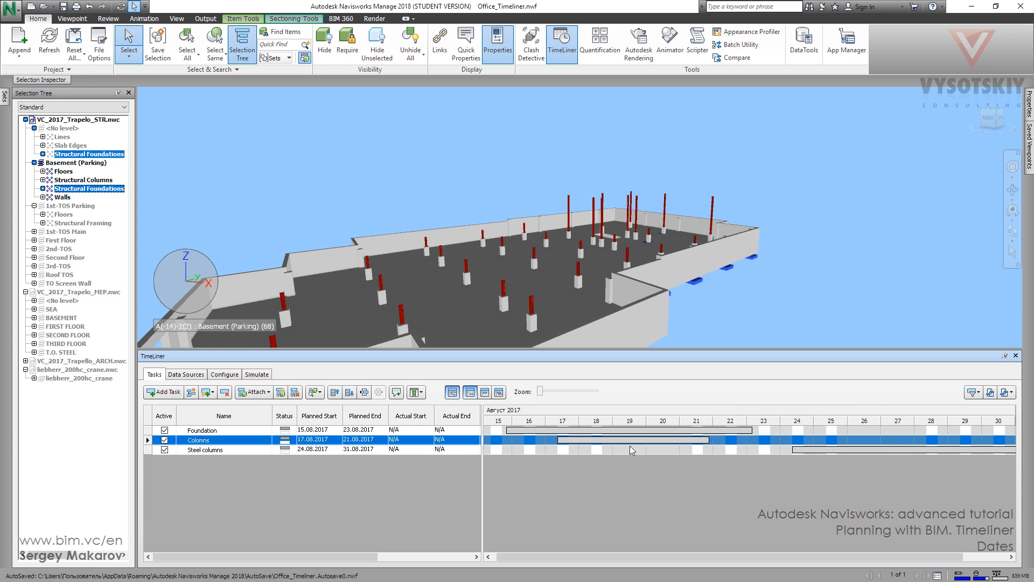
click(203, 430)
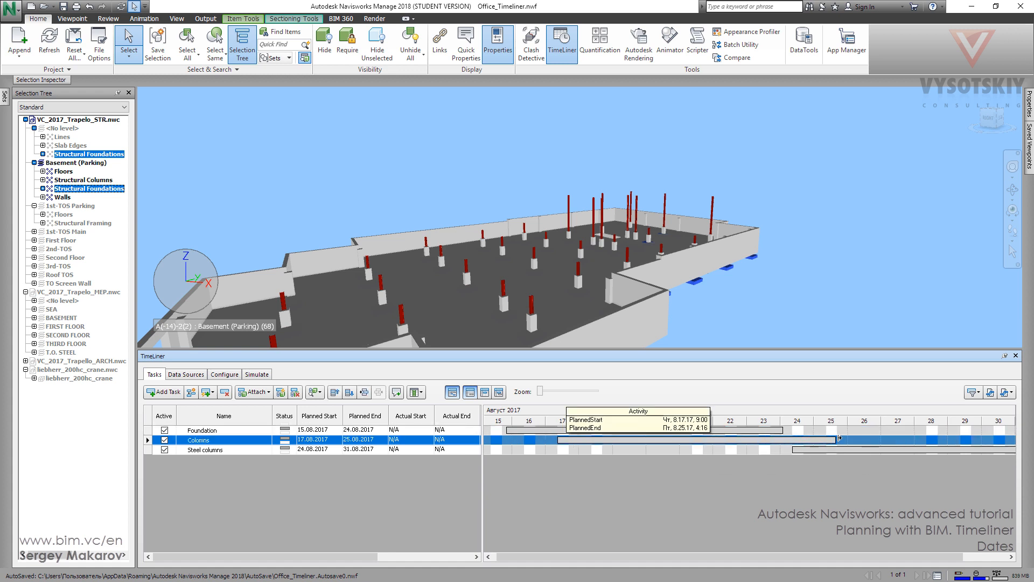
drag(839, 440, 860, 441)
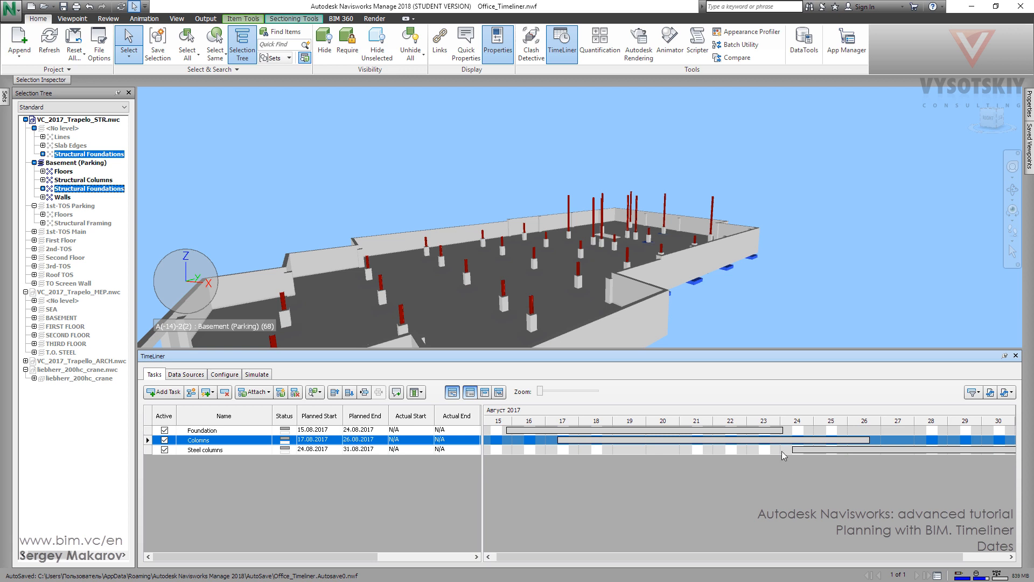
mouse_move(542, 448)
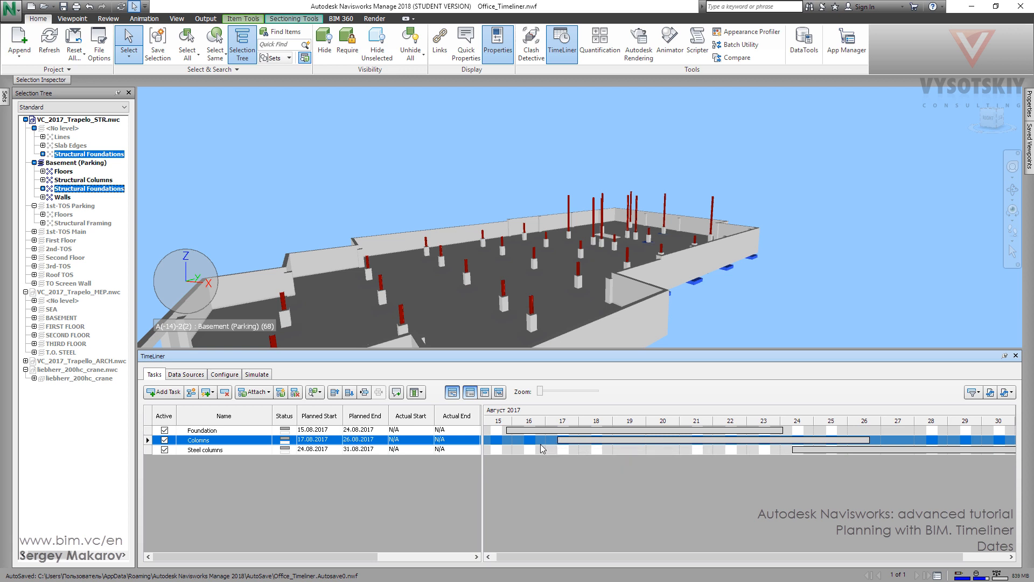
mouse_move(337, 437)
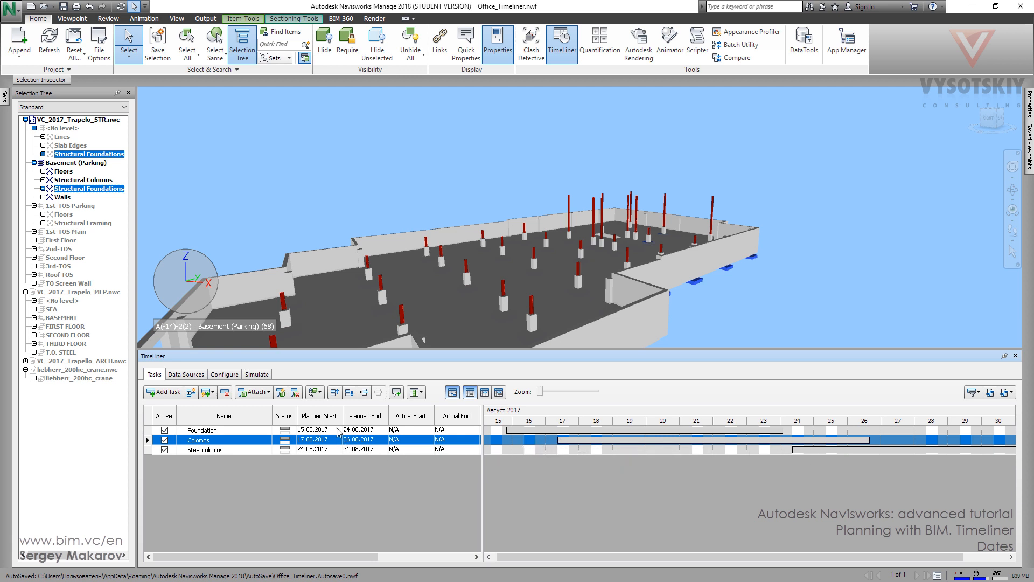
mouse_move(337, 440)
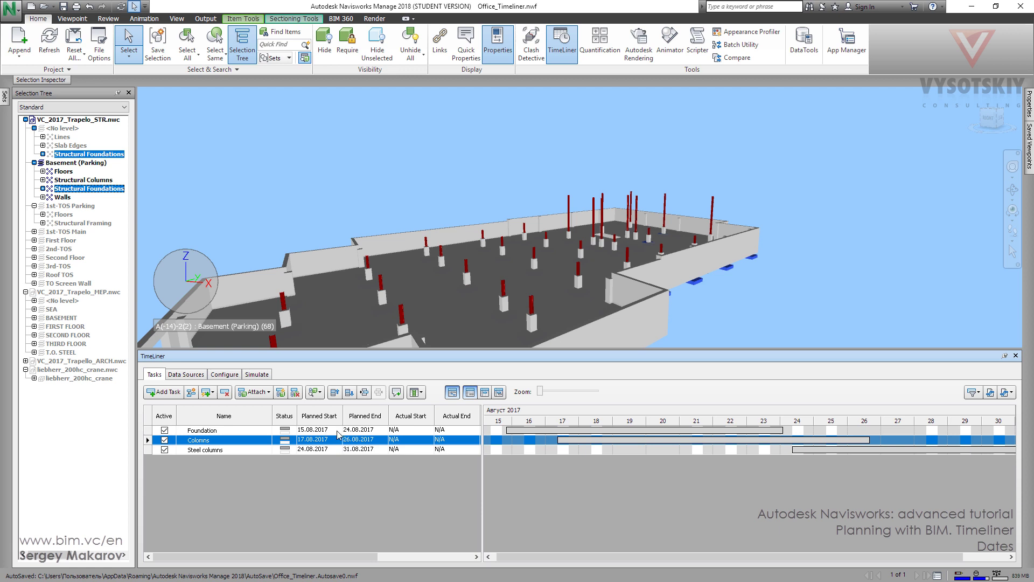
Set Foundation's planned start to 15.07.2017 via the calendar picker.
click(339, 430)
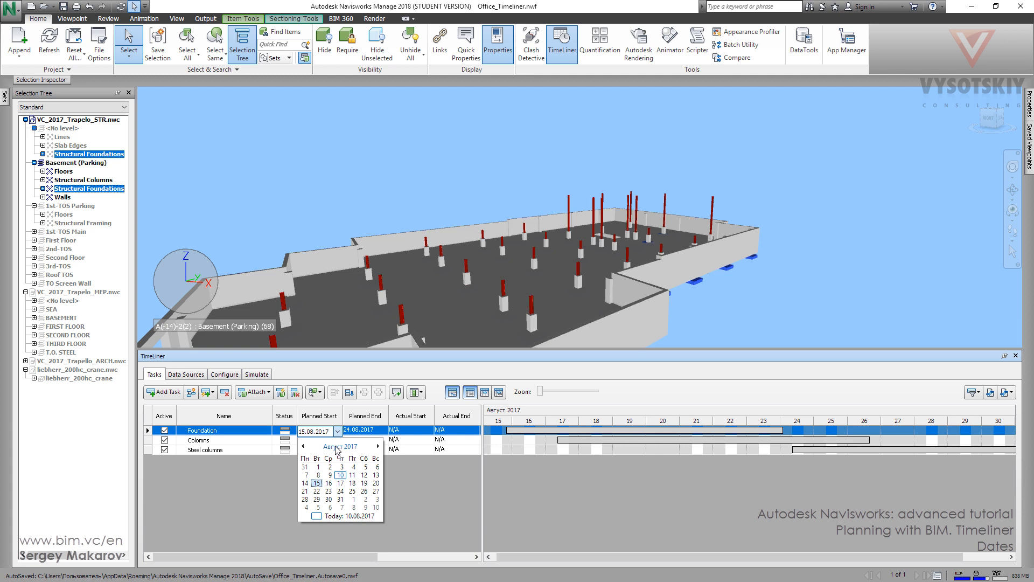
click(340, 446)
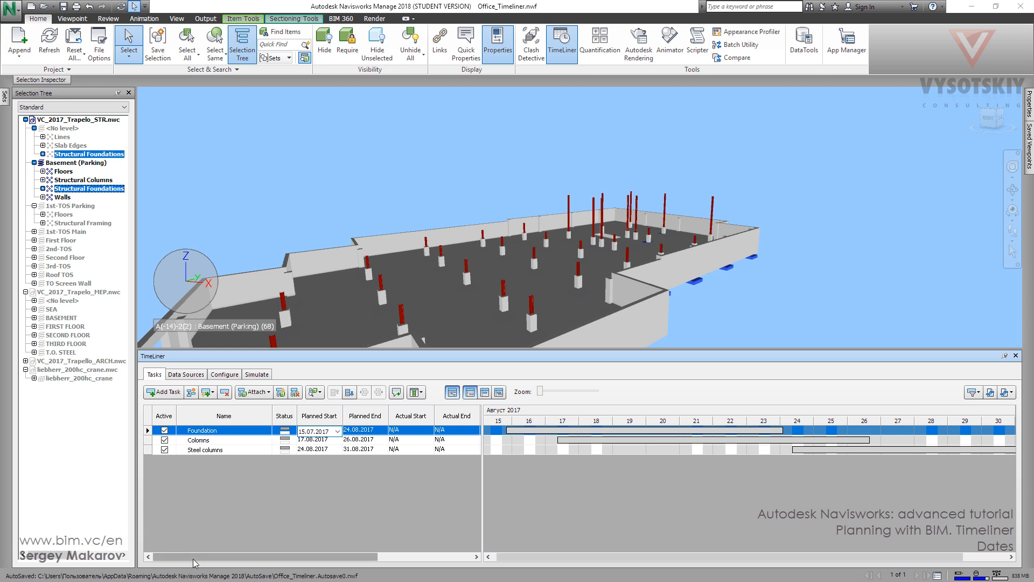
mouse_move(179, 560)
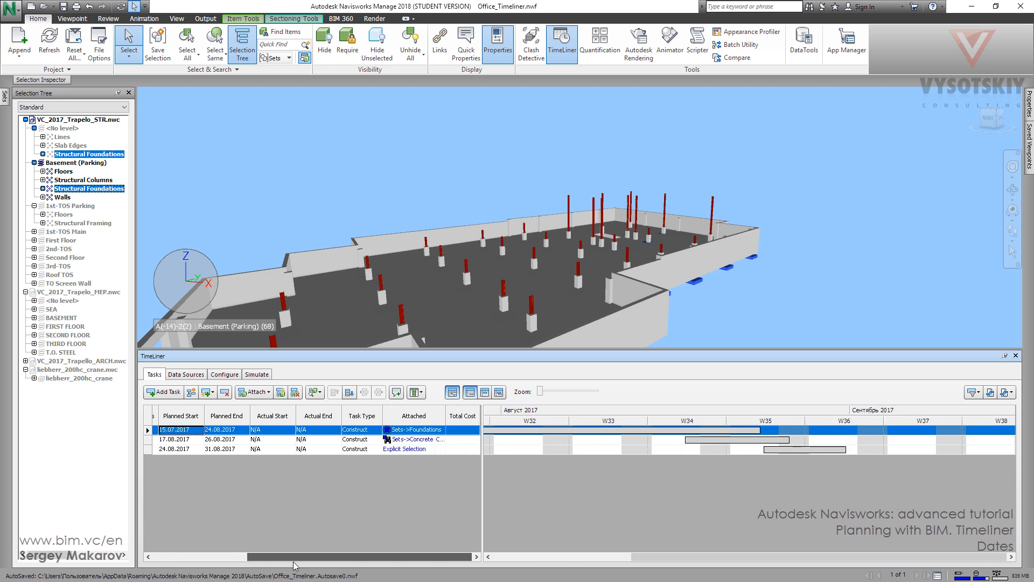
mouse_move(295, 392)
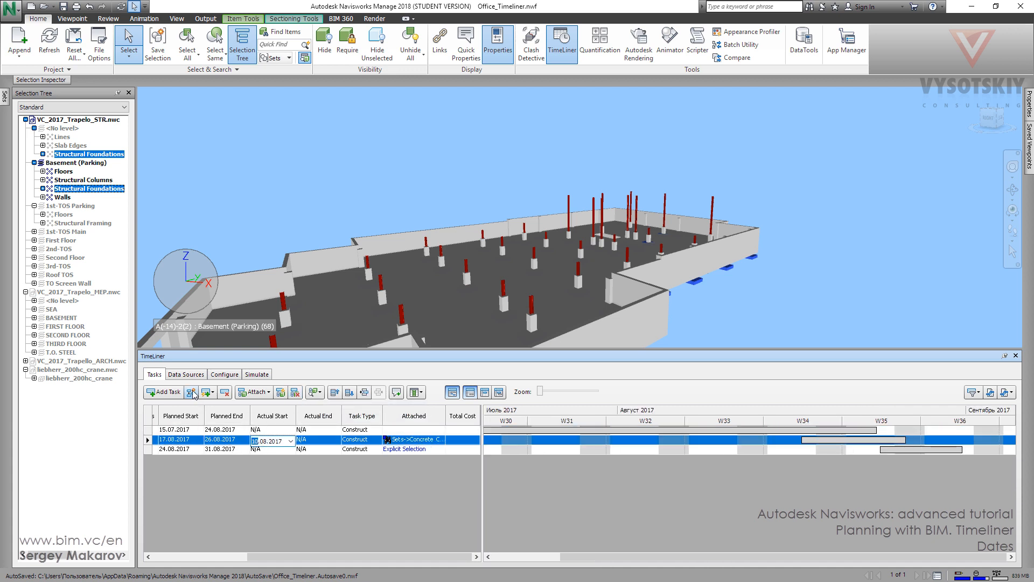
Add two new tasks below Foundation named F.Part1 and F.Part2.
click(191, 392)
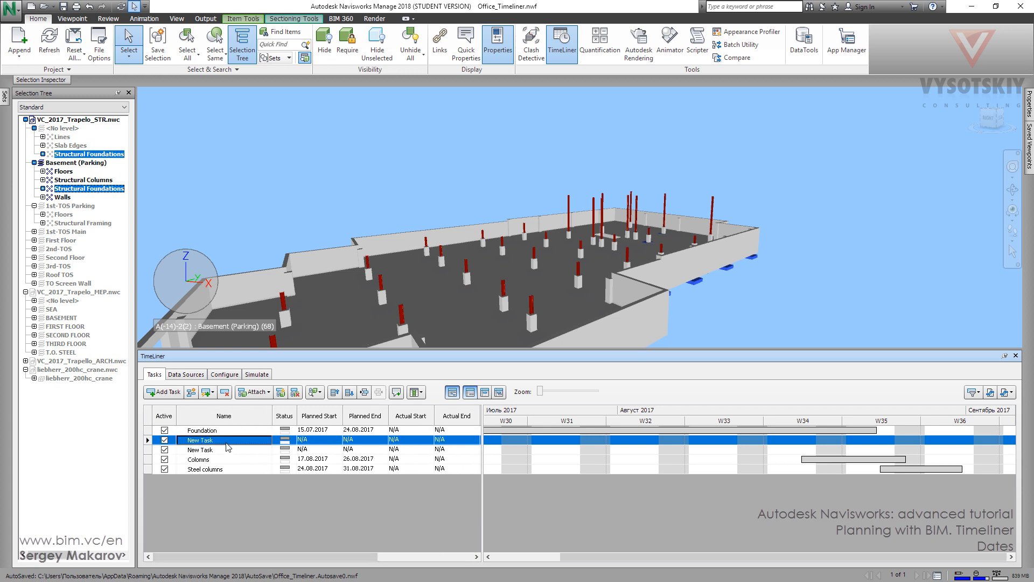
text(F.Part1)
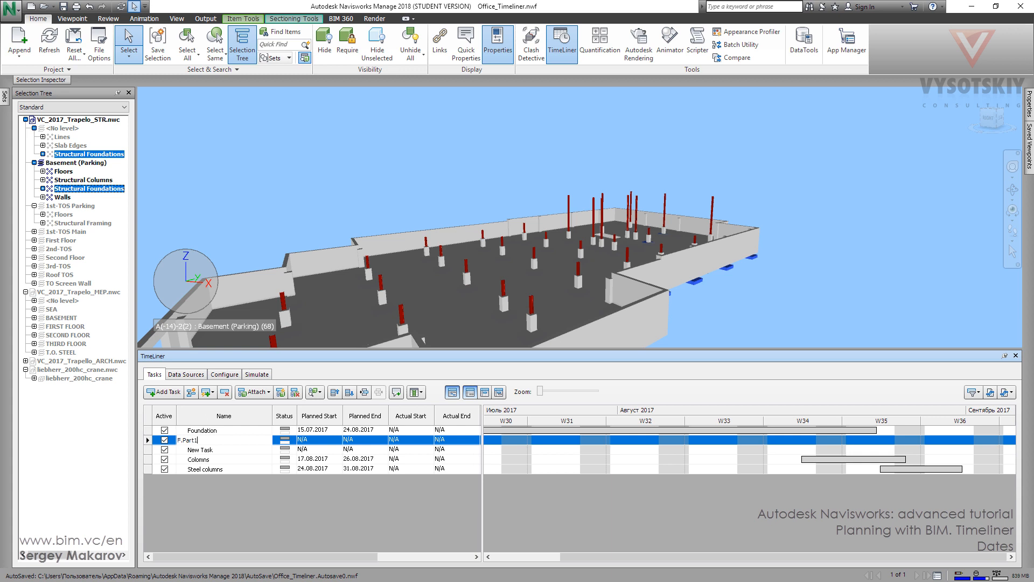
click(201, 450)
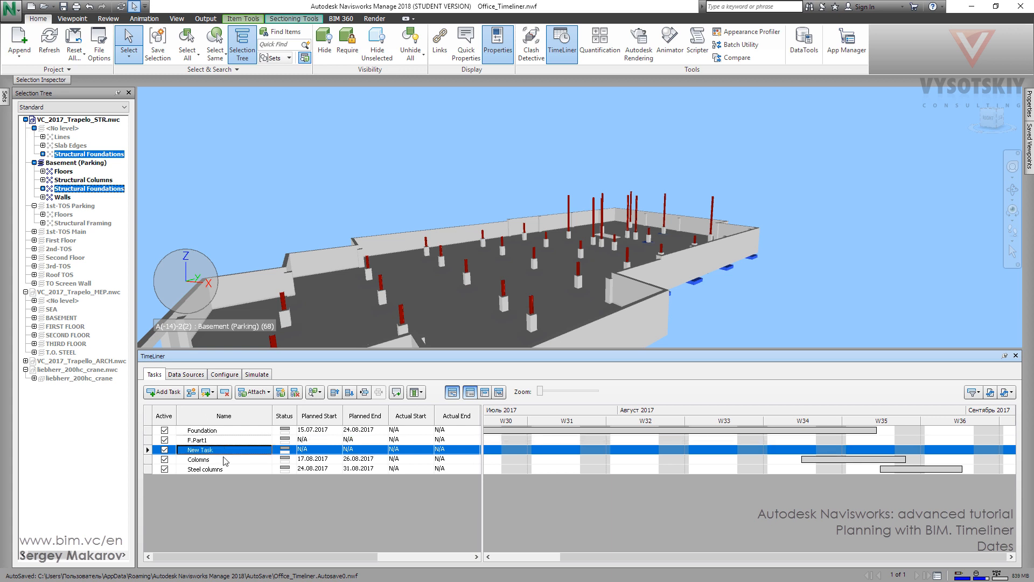
text(F.Part2)
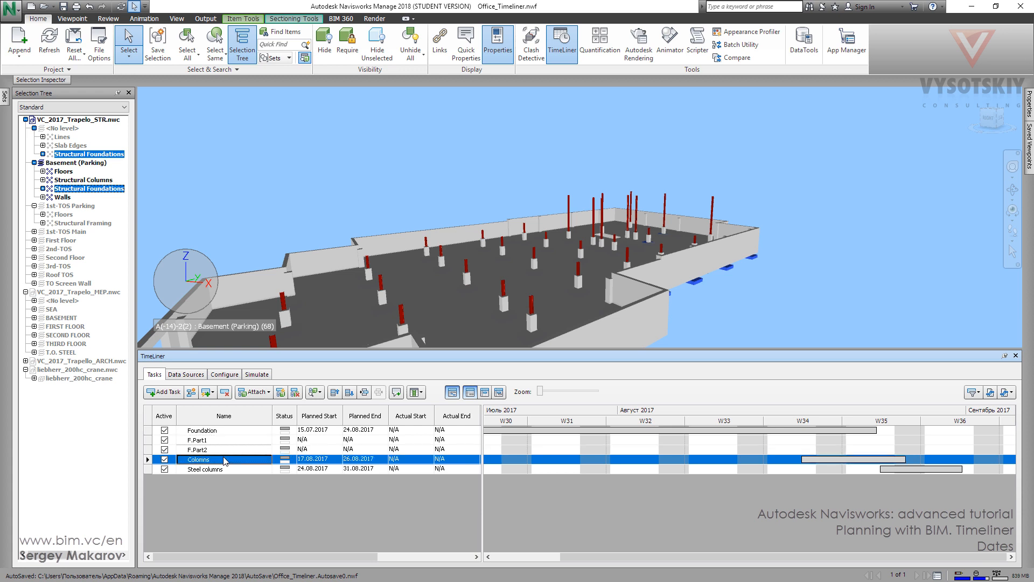
mouse_move(332, 444)
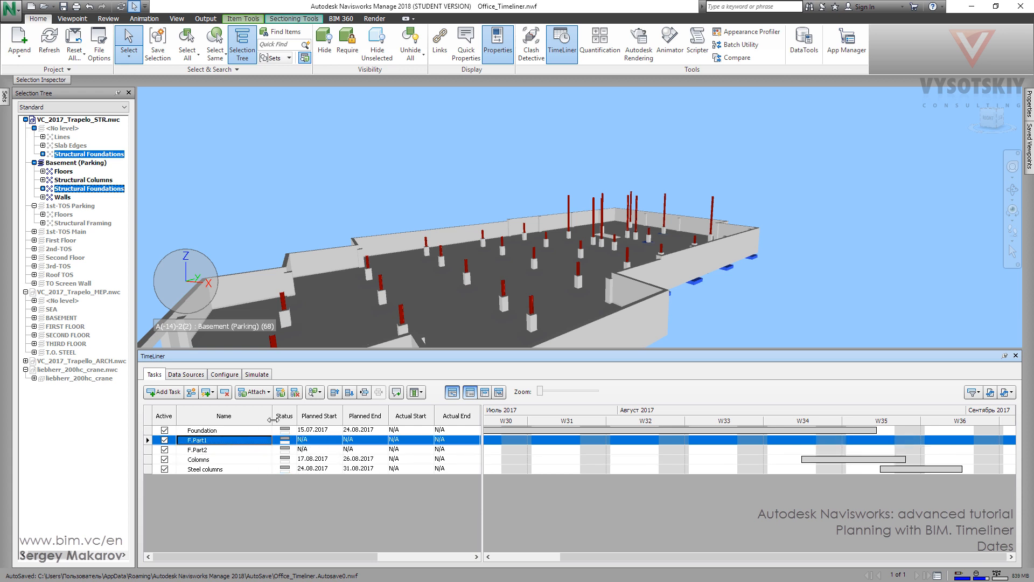
mouse_move(364, 393)
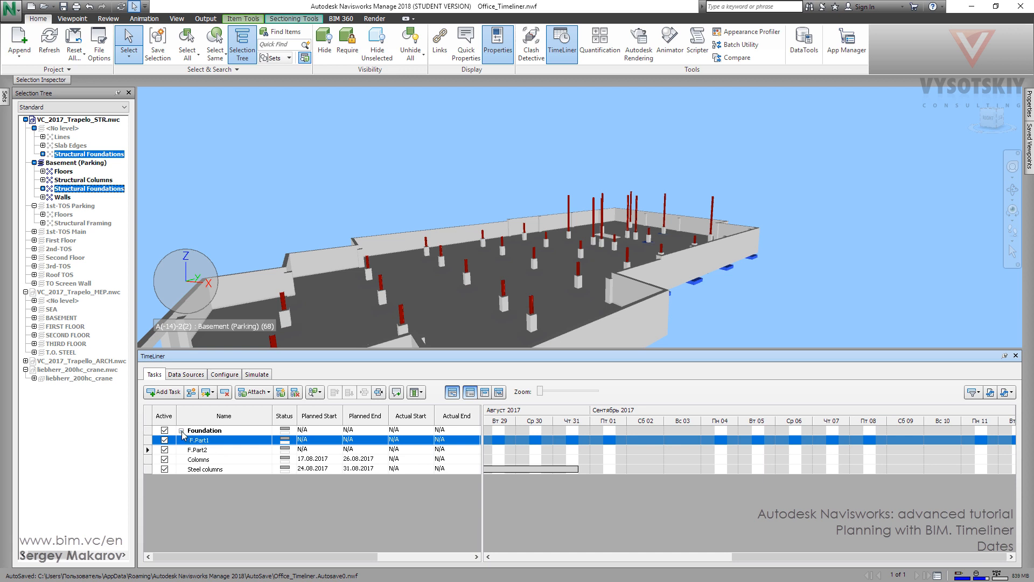
Collapse and re-expand Foundation to confirm the sub-tasks sit under it.
click(199, 449)
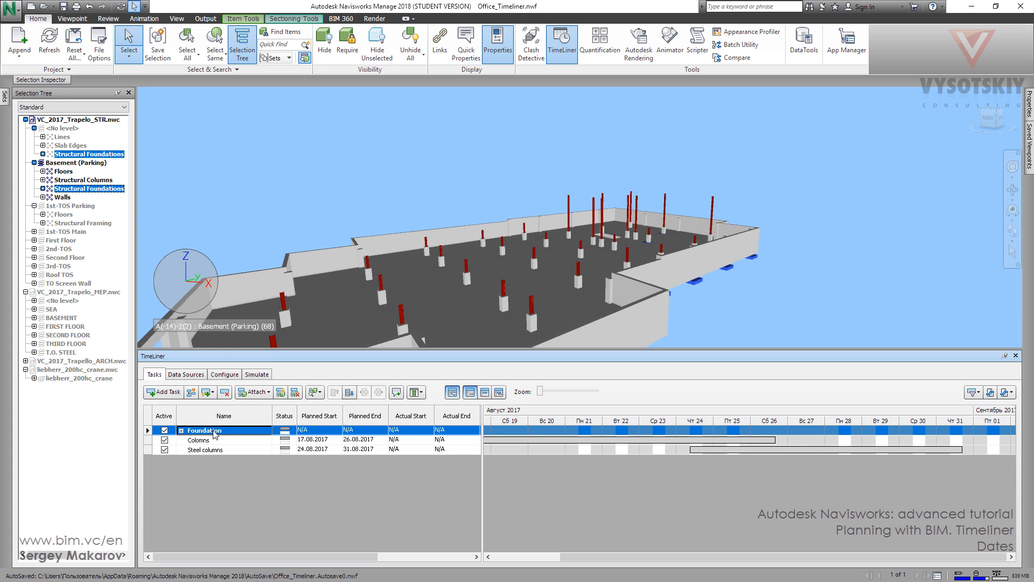
click(168, 430)
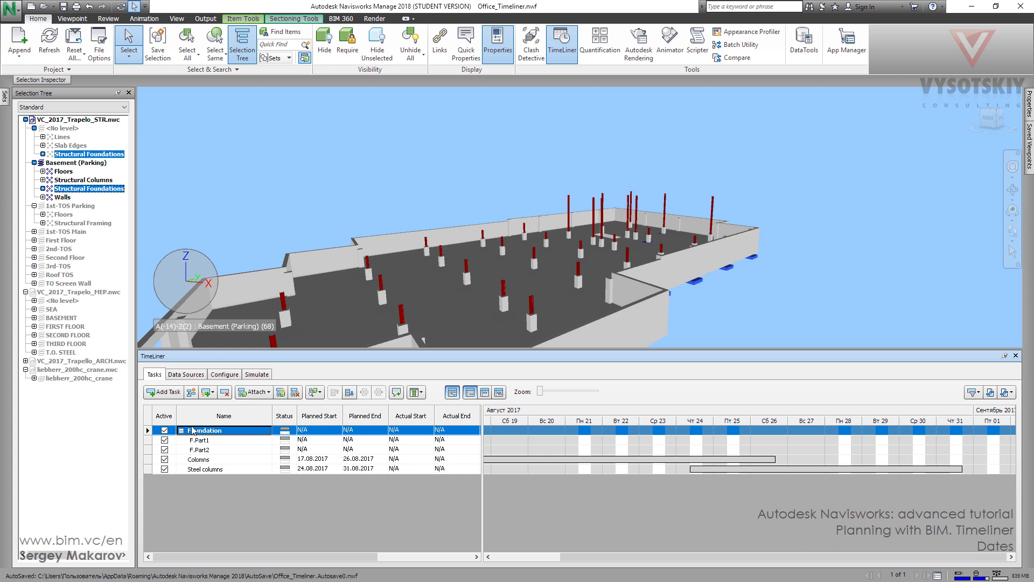
mouse_move(326, 432)
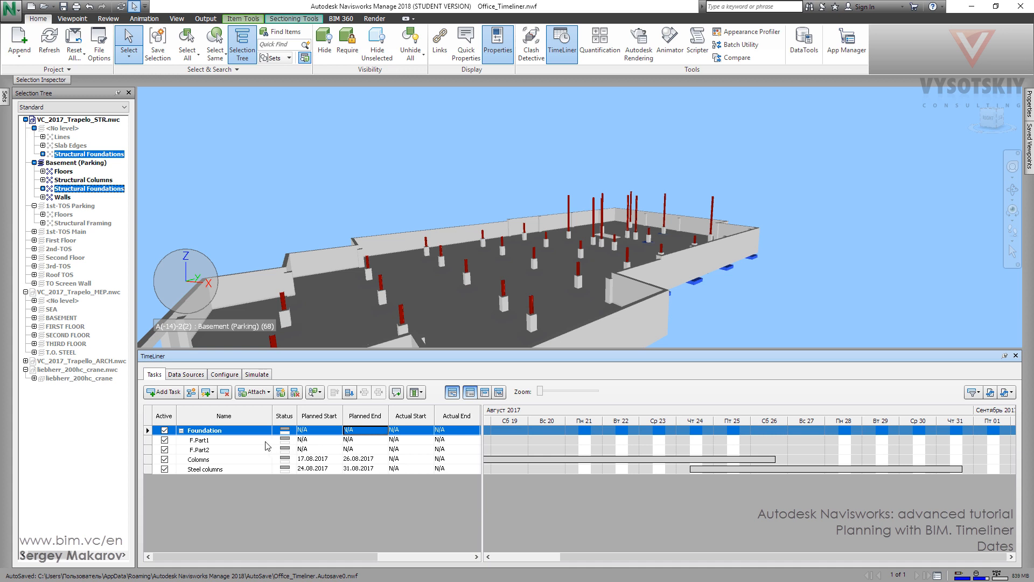
mouse_move(335, 443)
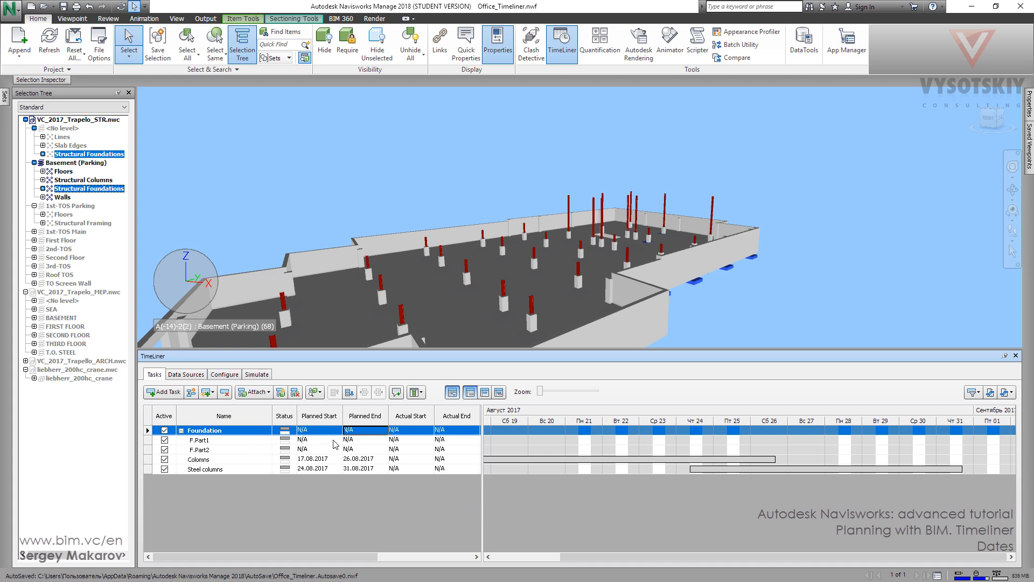
Set F.Part1 to 10.08–12.08.2017 and F.Part2 to 13.08–16.08.2017.
click(319, 439)
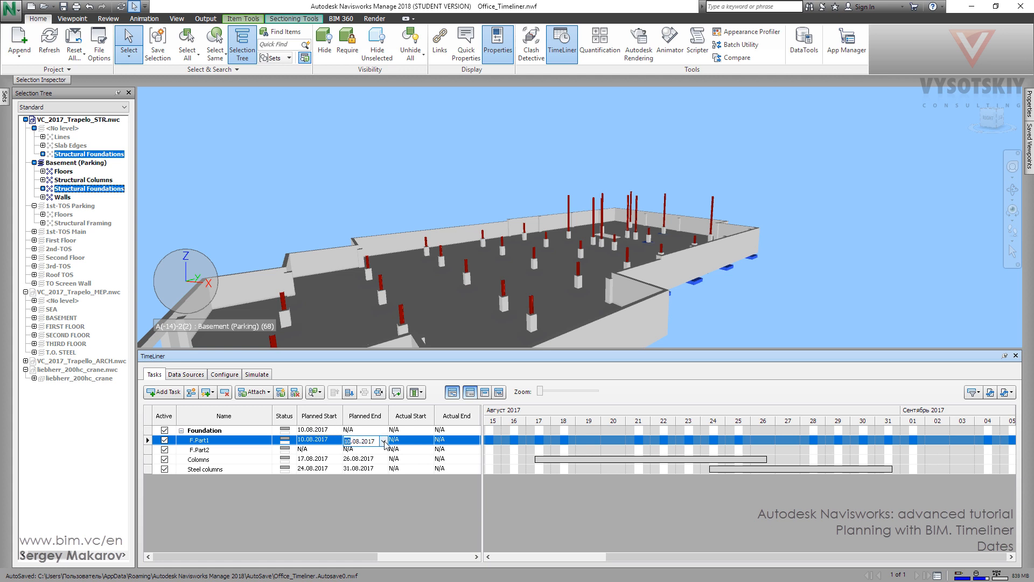
click(382, 440)
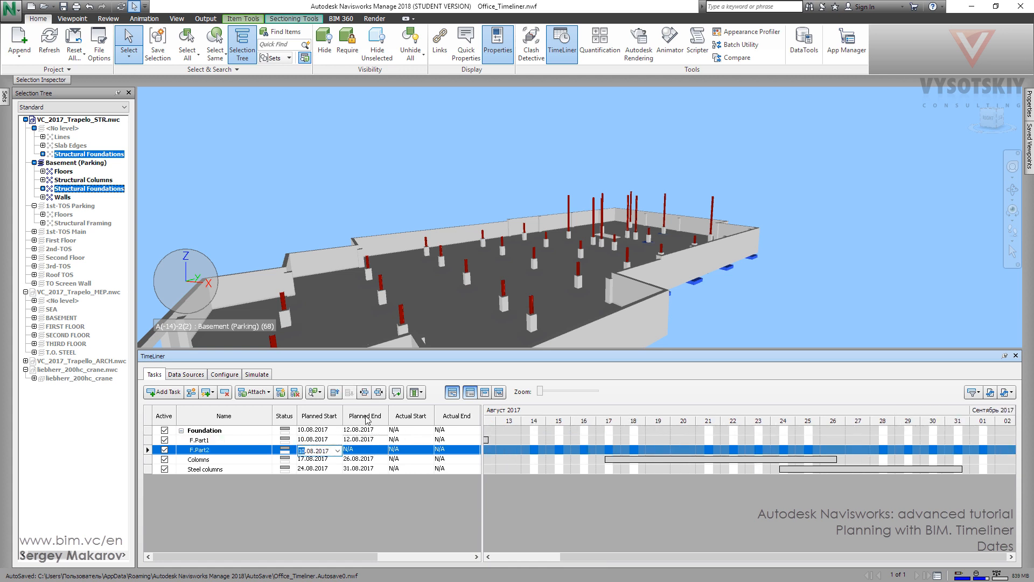
mouse_move(336, 434)
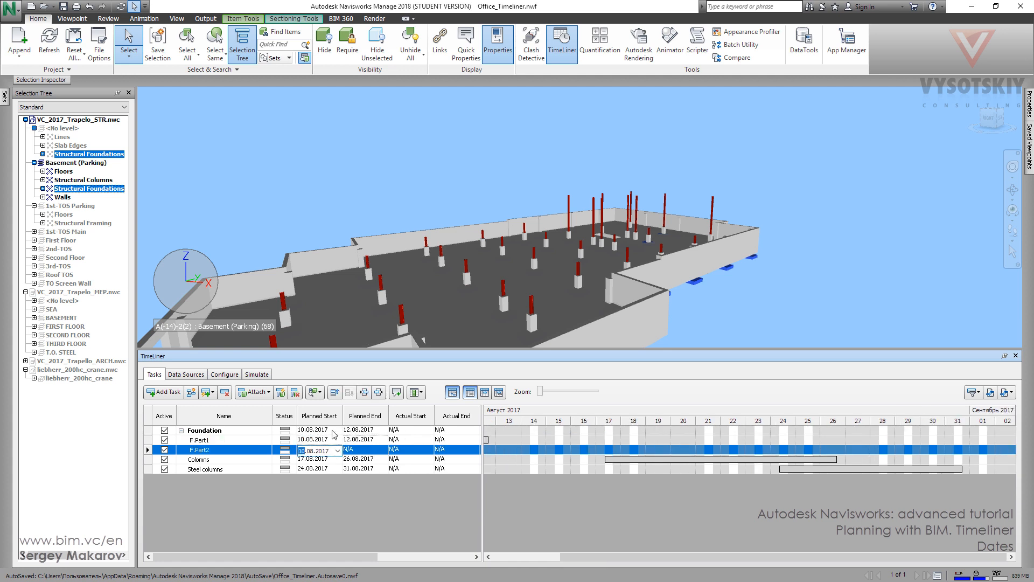
click(341, 450)
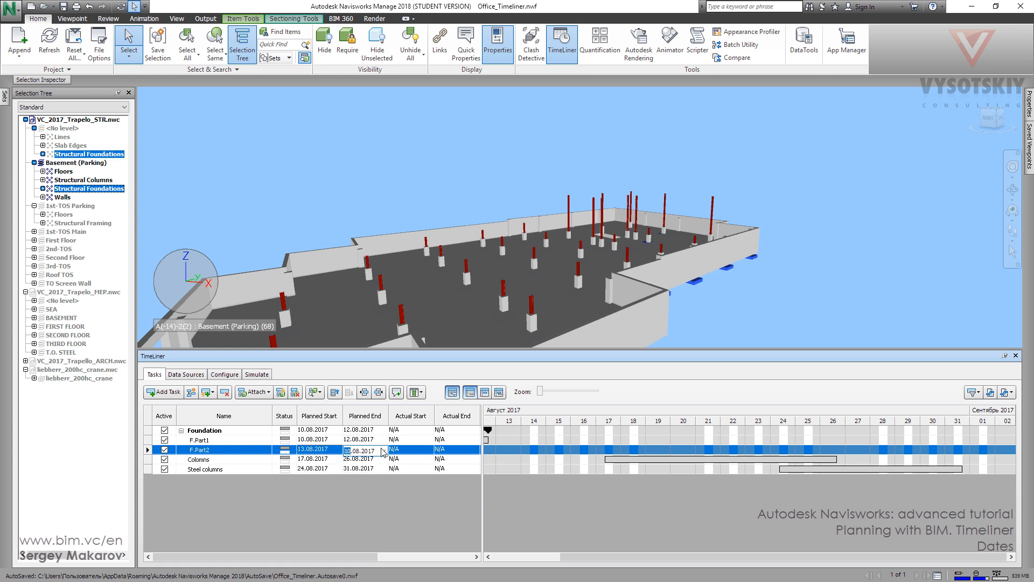
click(384, 451)
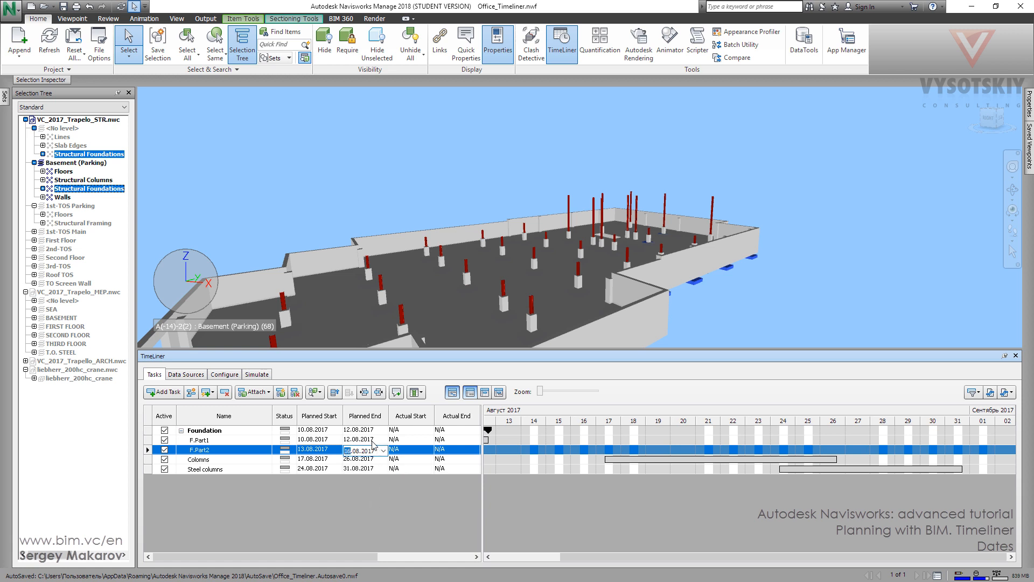
mouse_move(558, 436)
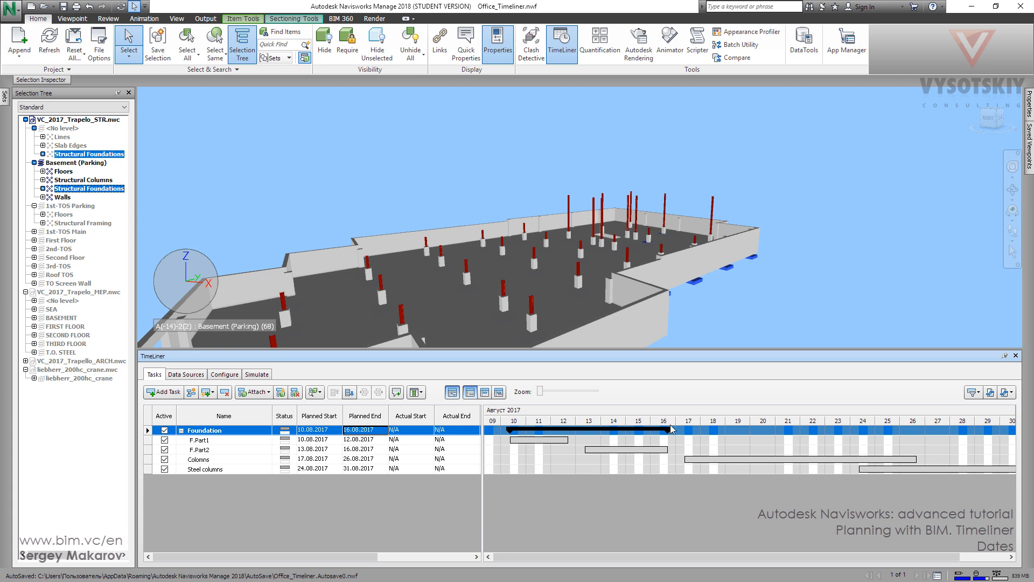
mouse_move(538, 440)
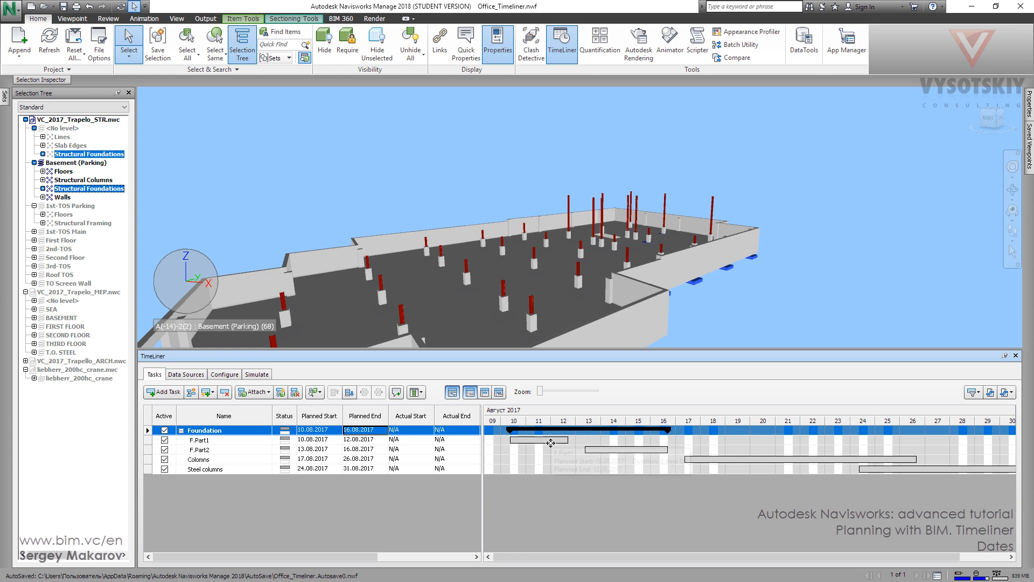
mouse_move(588, 462)
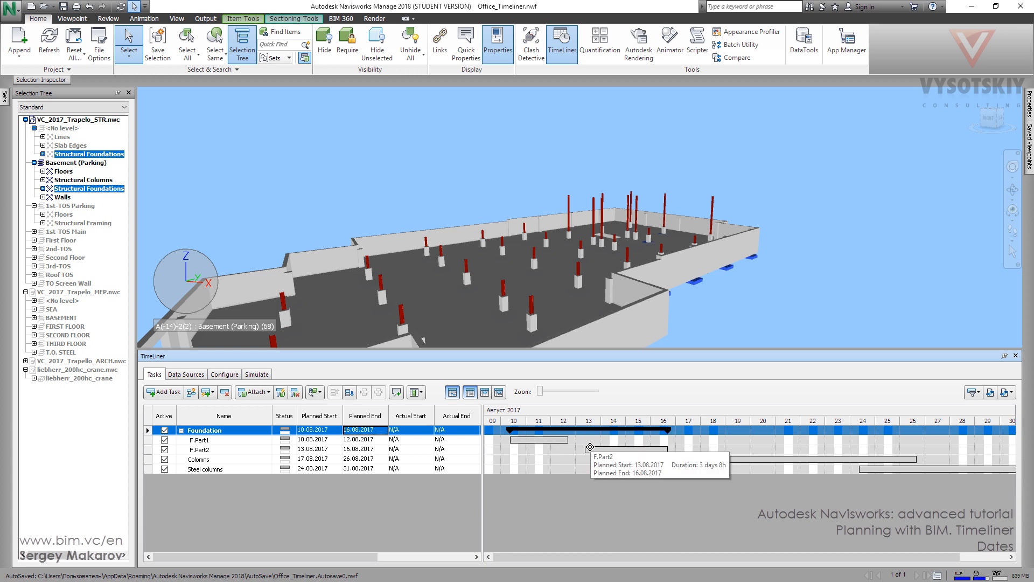
mouse_move(564, 454)
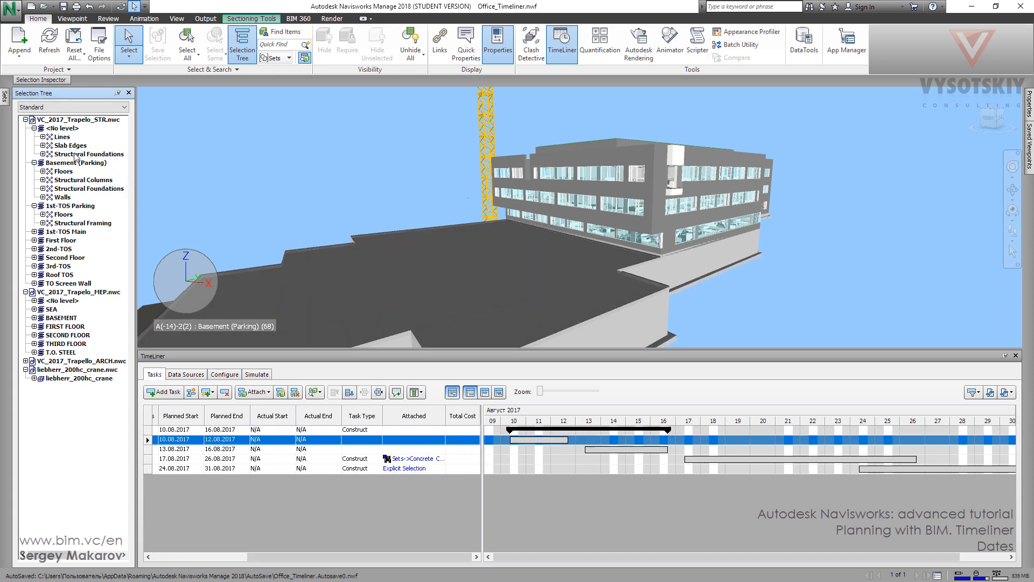
Attach the no-level Structural Foundations selection to F.Part1.
click(78, 153)
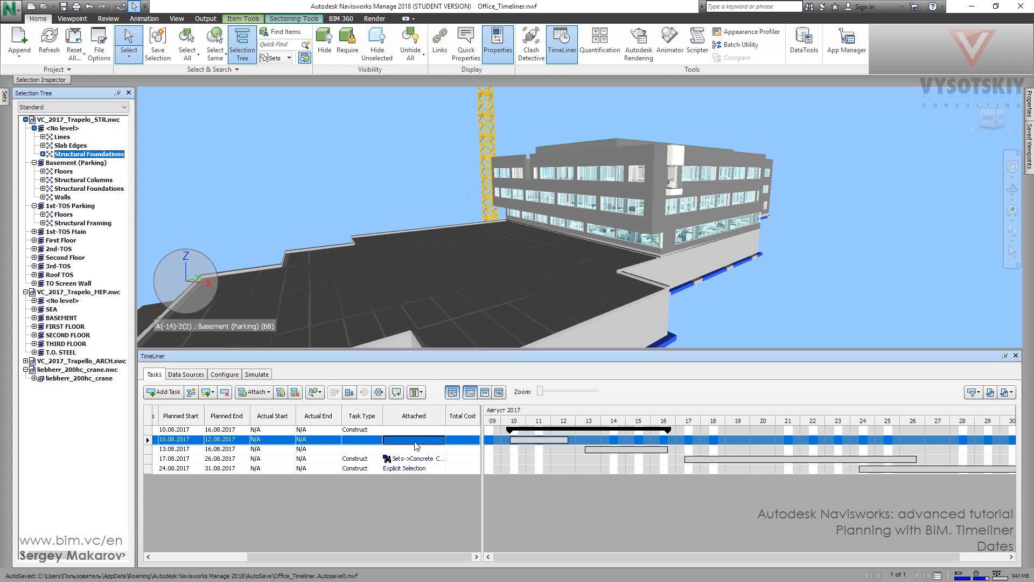
right_click(416, 444)
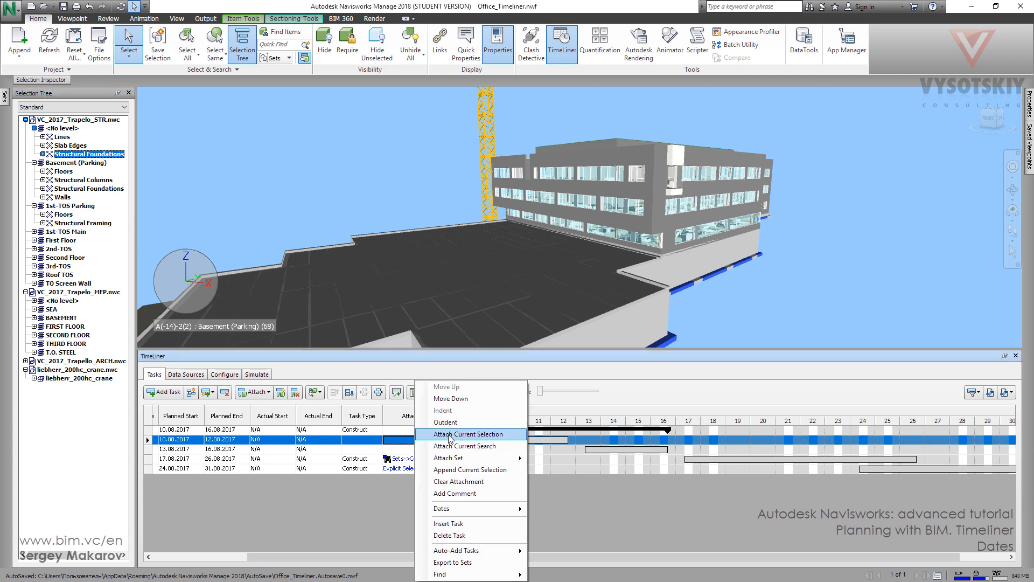
click(469, 433)
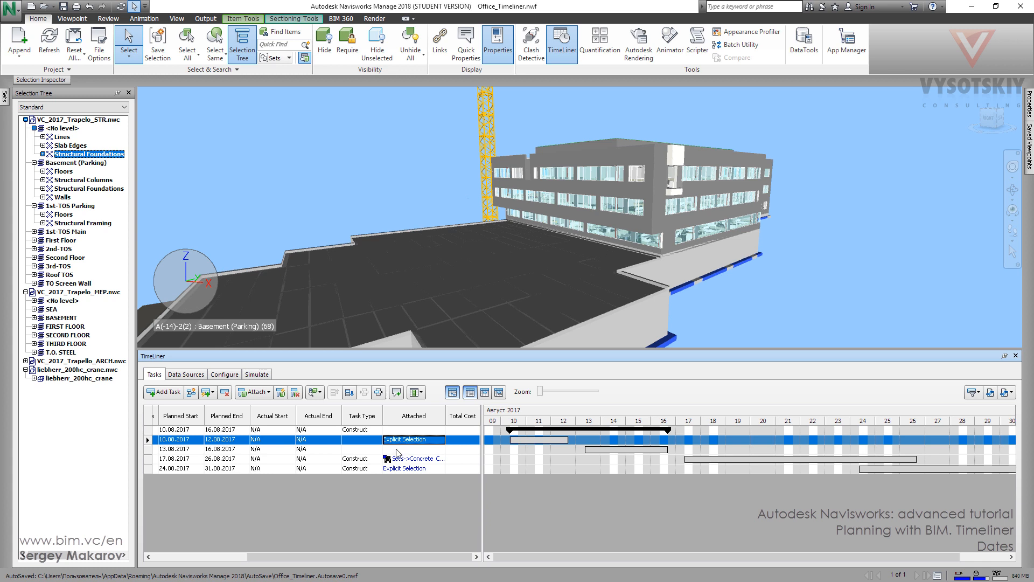
Attach the basement Structural Foundations selection to F.Part2.
click(174, 448)
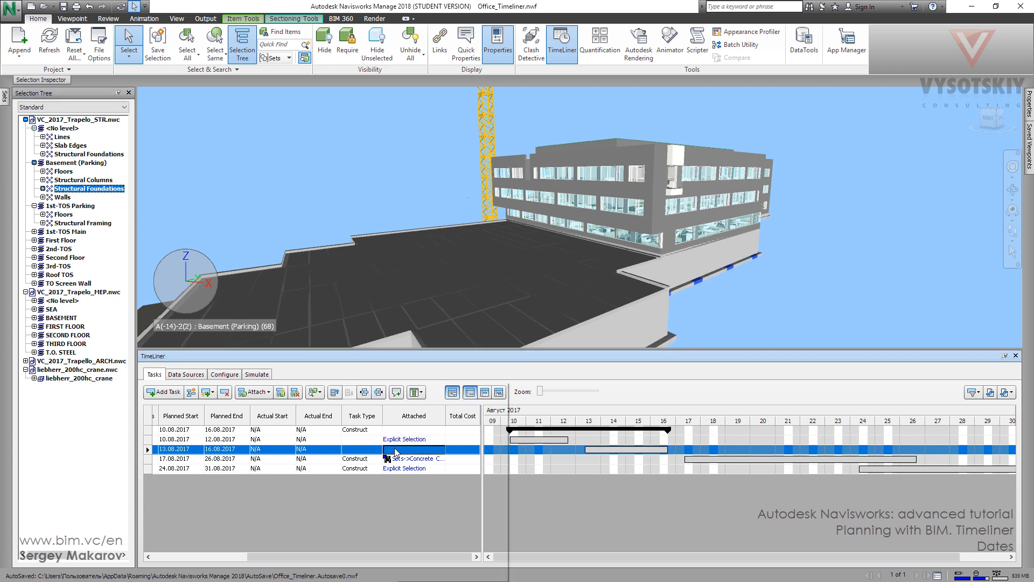
right_click(395, 448)
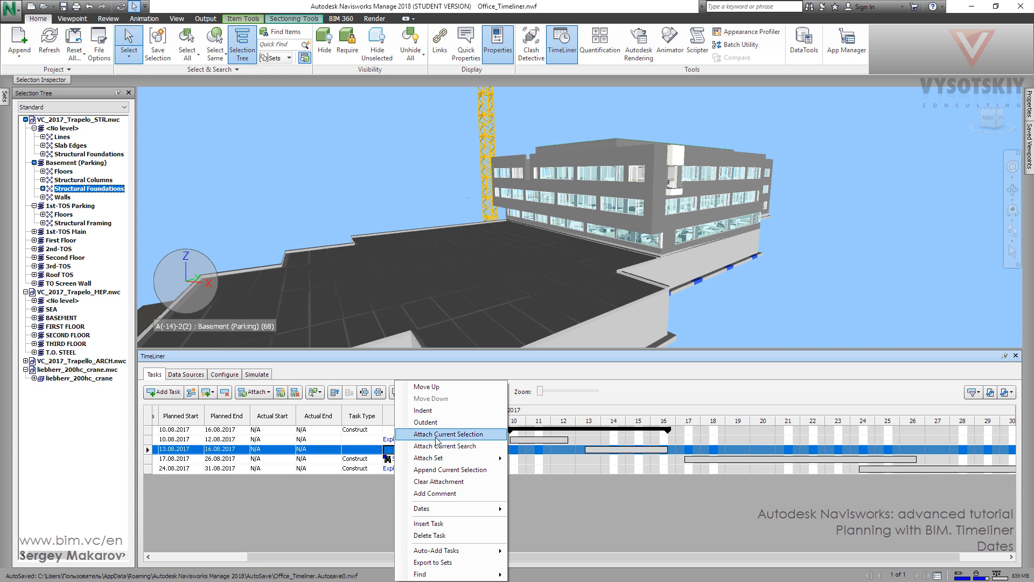
click(450, 433)
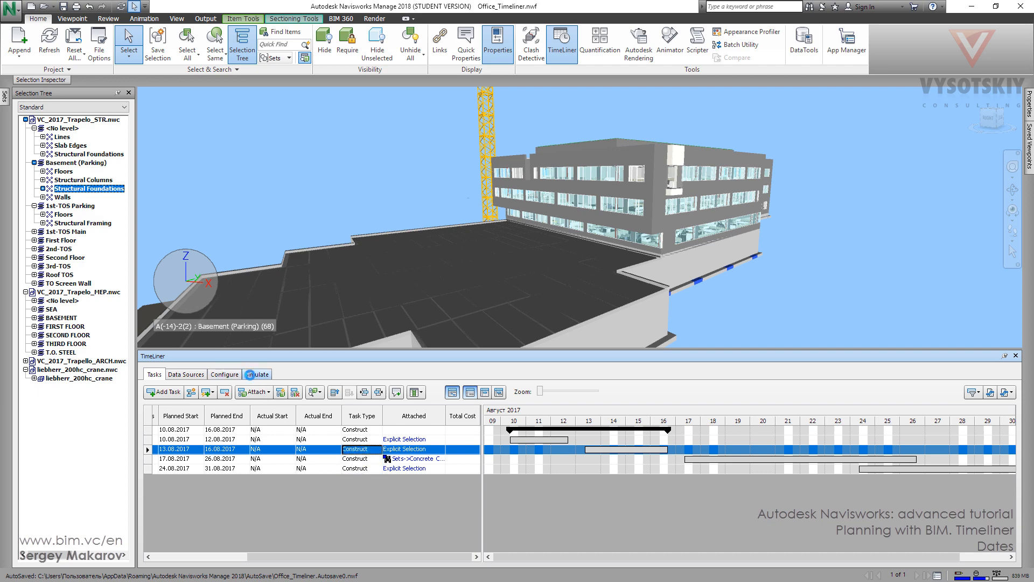
Play the TimeLiner simulation through F.Part1, F.Part2 and into Columns.
click(256, 373)
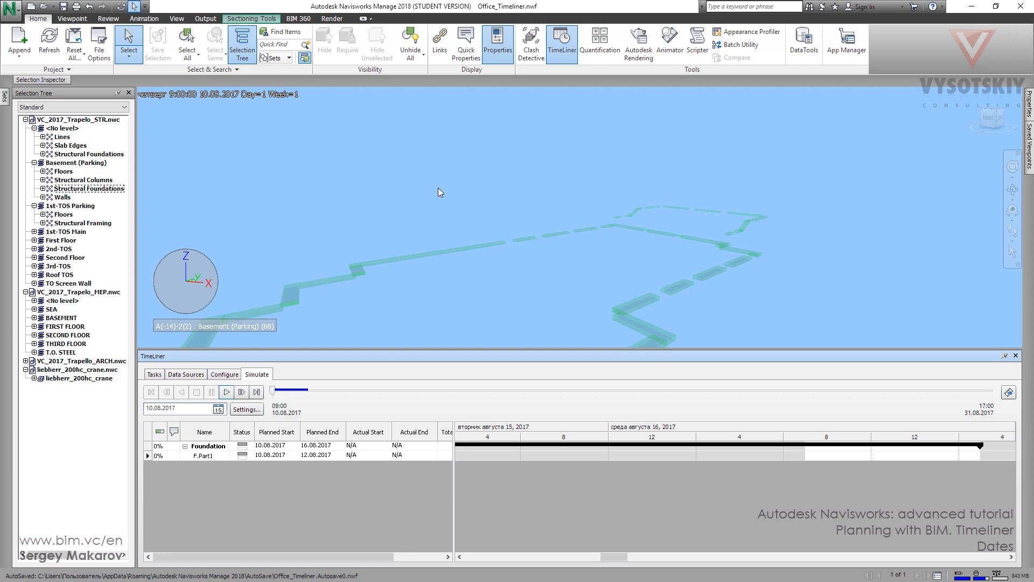
mouse_move(431, 203)
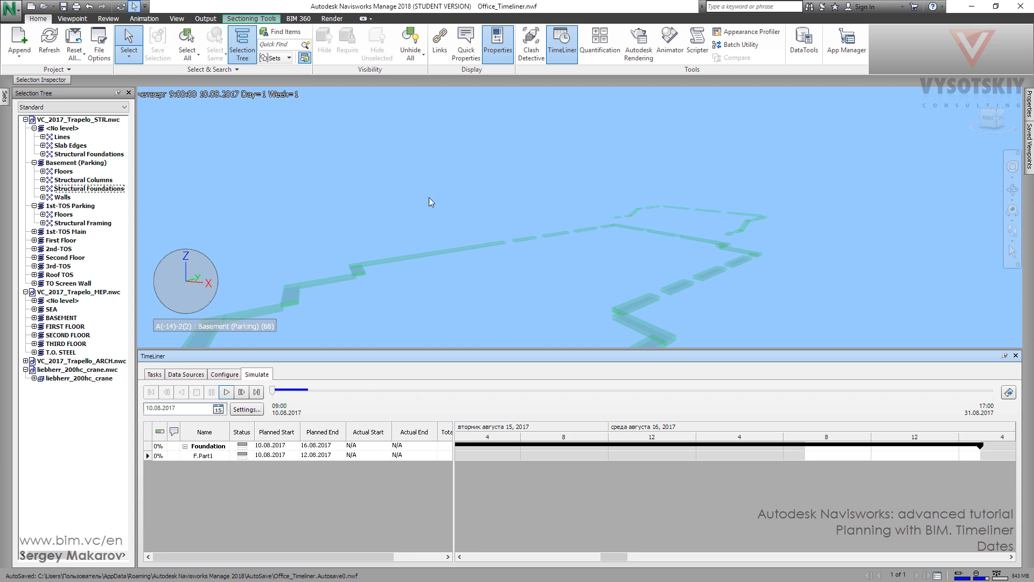
click(226, 392)
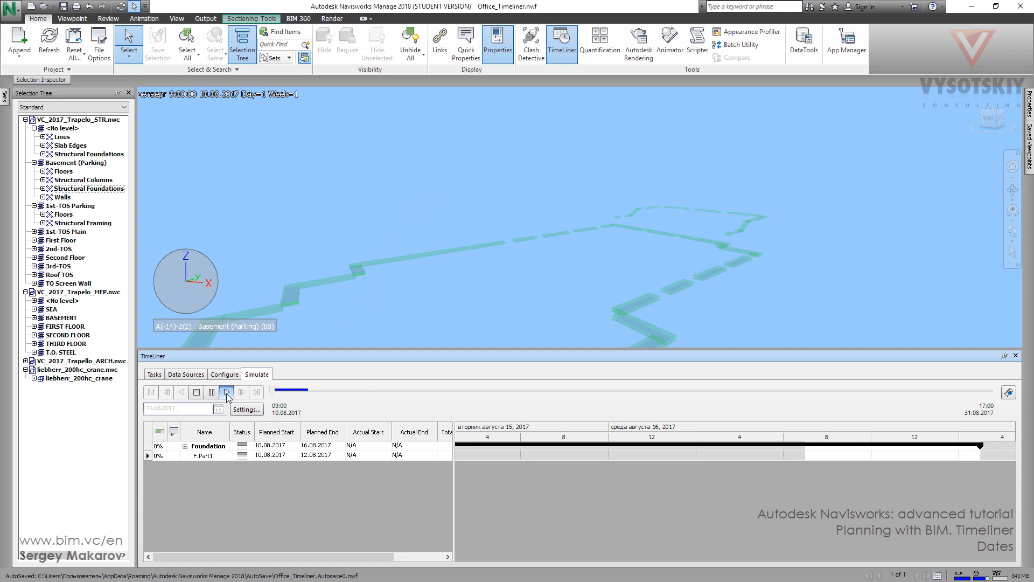
click(226, 393)
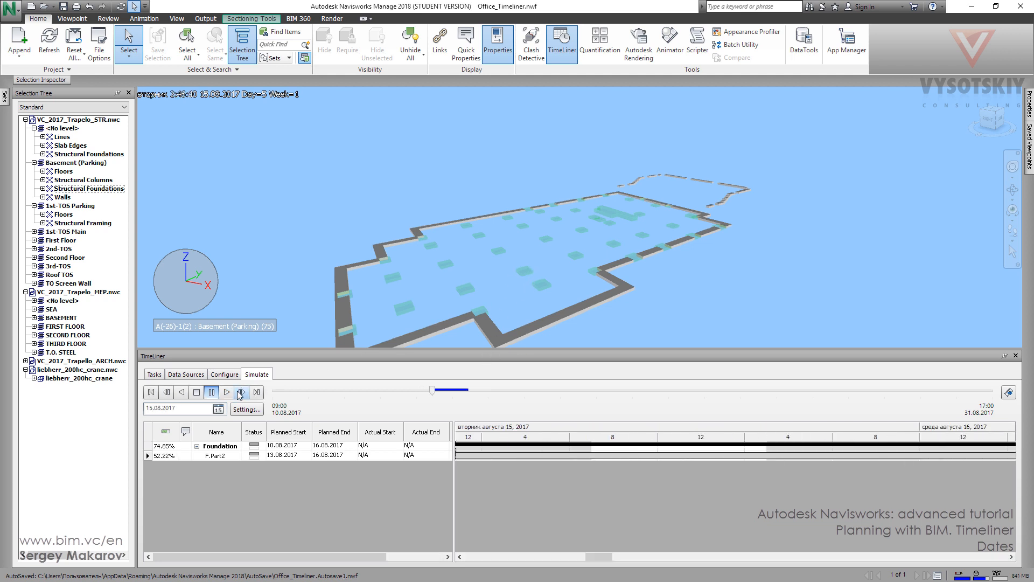
click(227, 392)
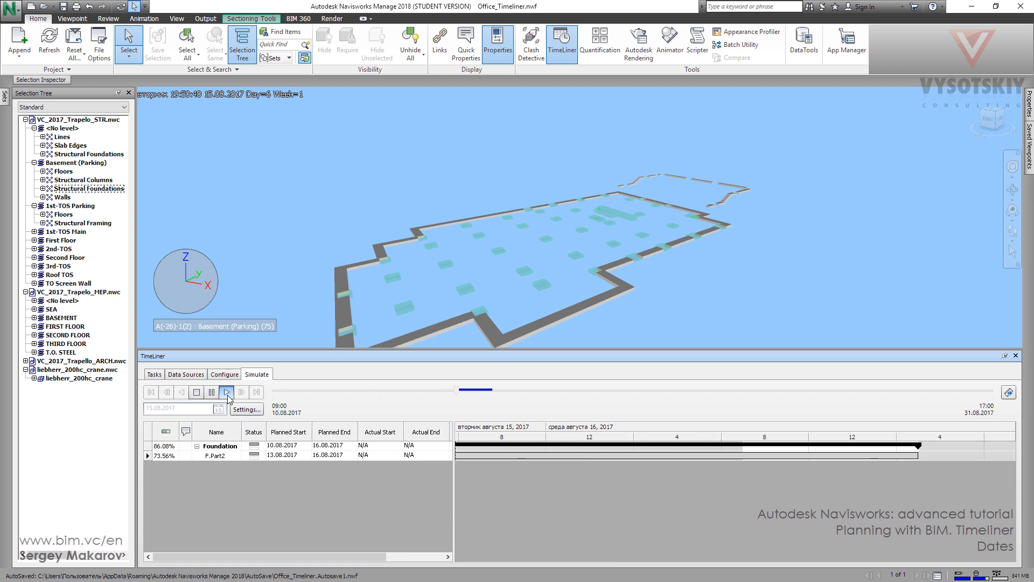
click(226, 392)
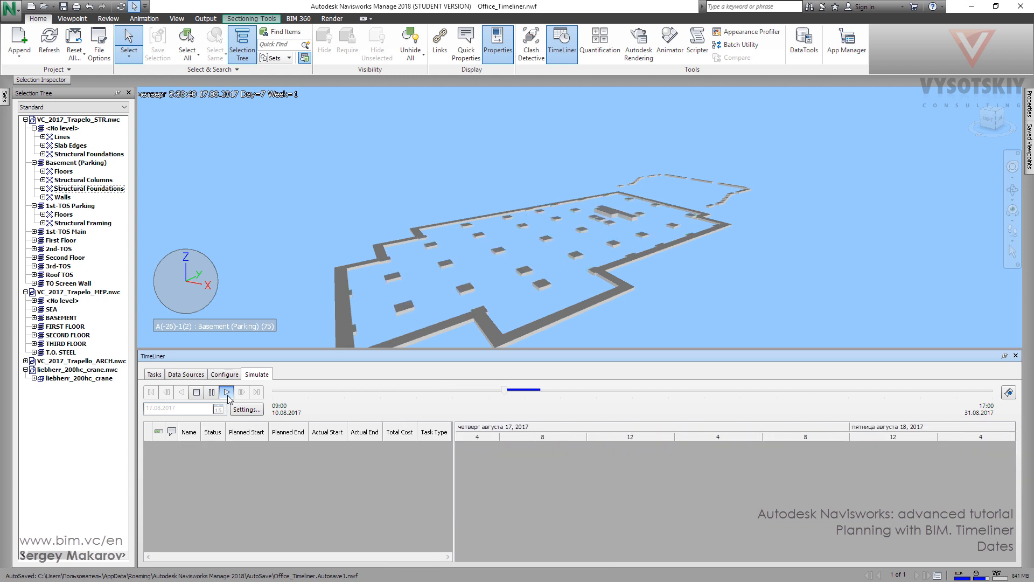
click(226, 392)
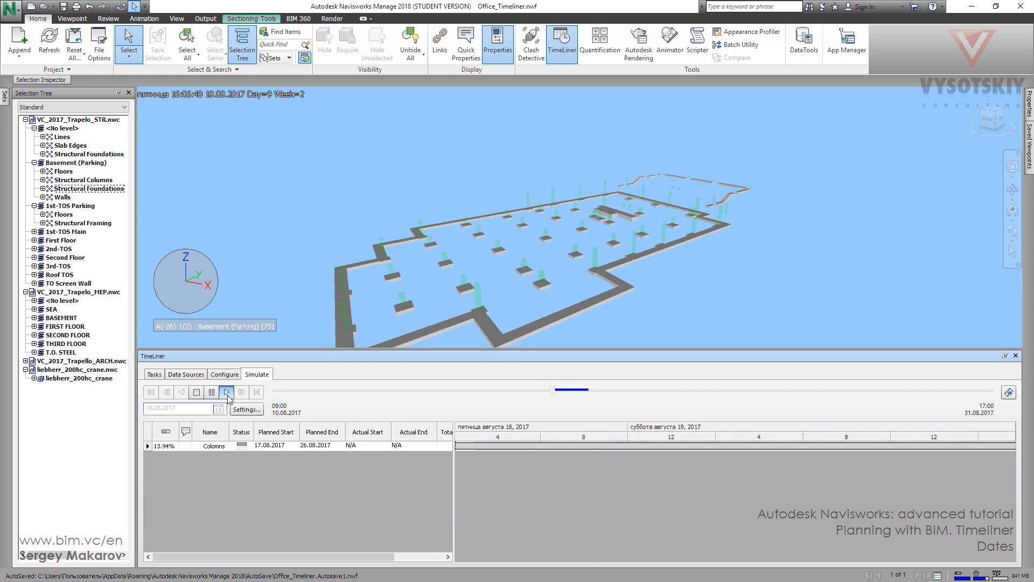
click(226, 392)
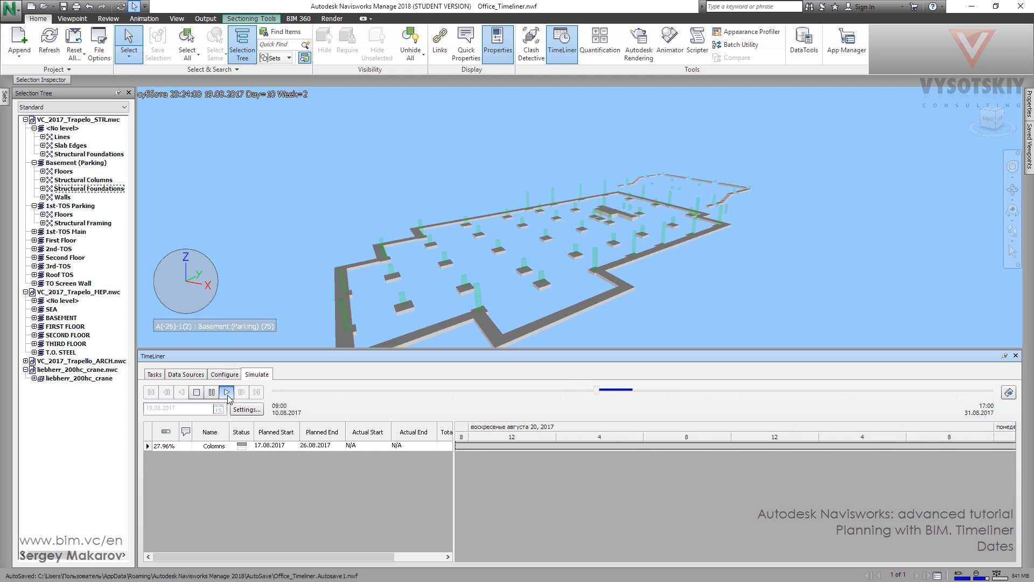
click(226, 392)
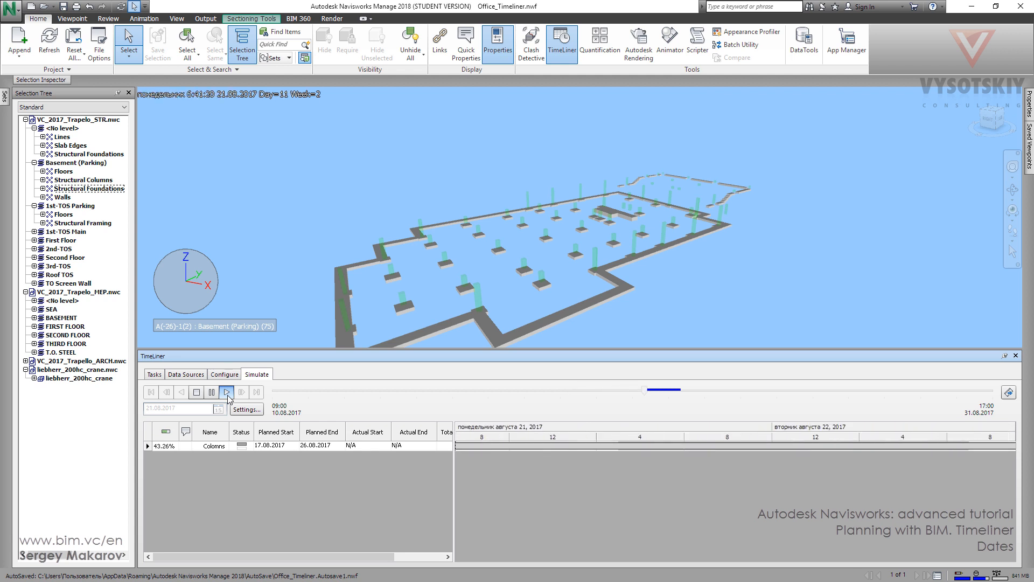
click(226, 392)
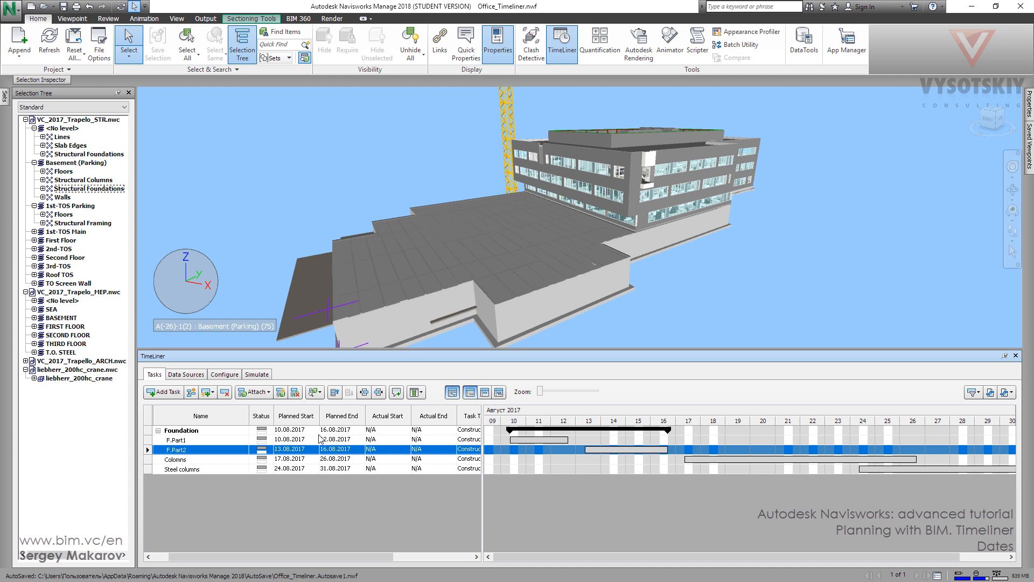
mouse_move(513, 440)
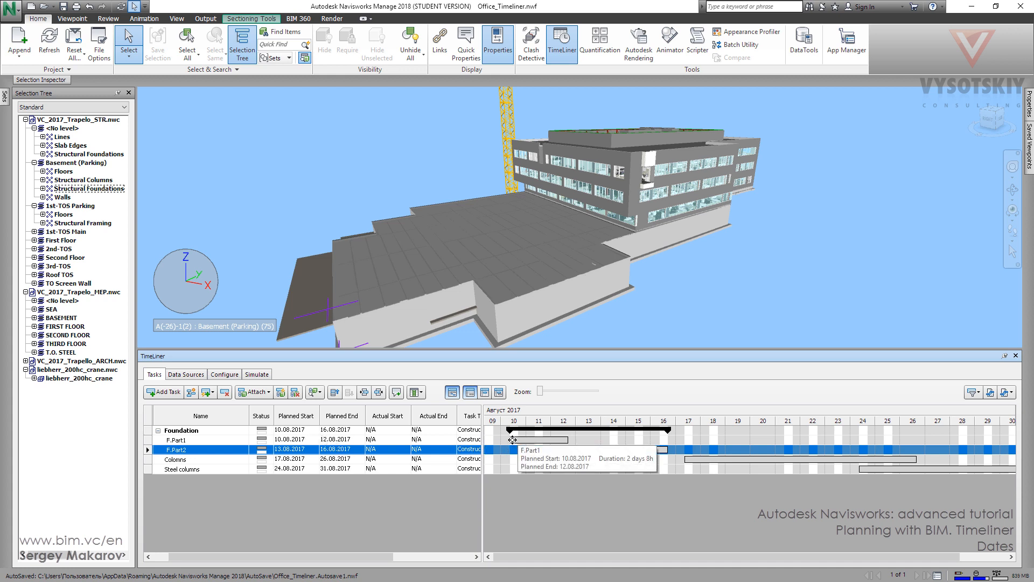
mouse_move(364, 441)
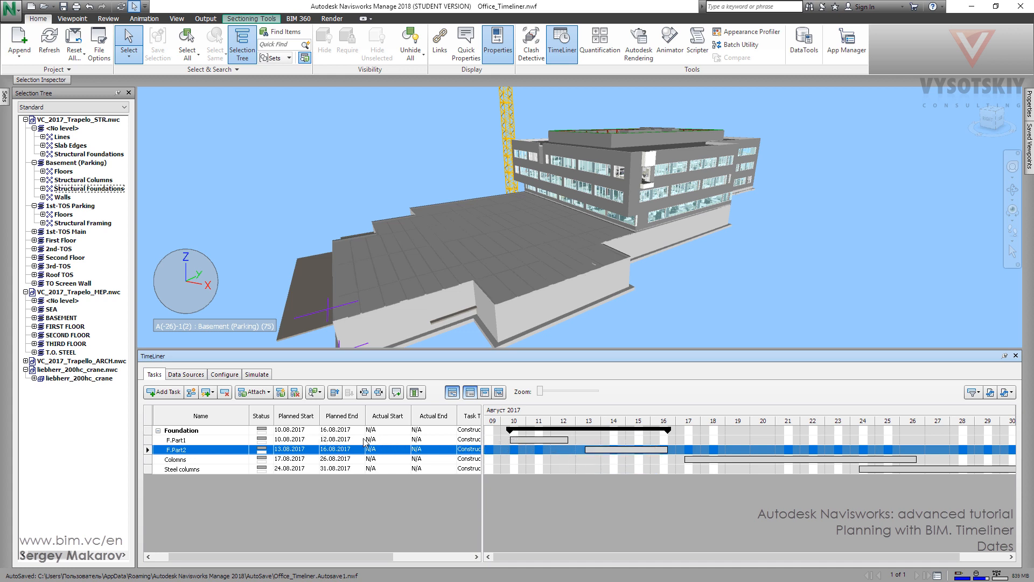